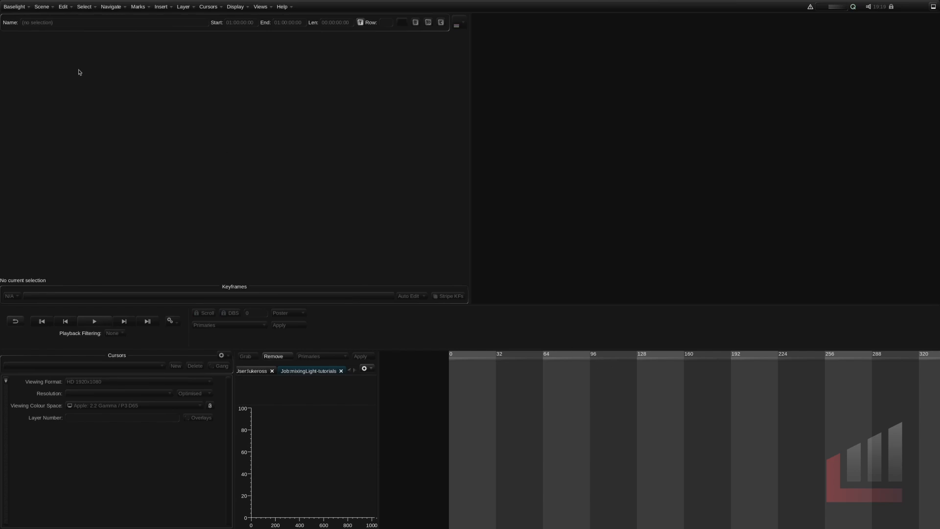
Step: Show the Setups window from the Baselight menu, with the active Mac setup's display settings
left_click(15, 6)
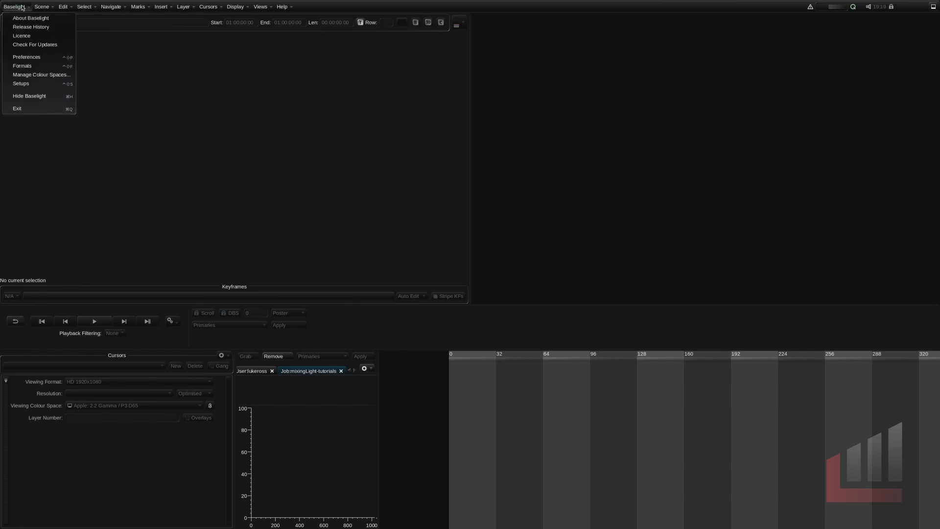
mouse_move(51, 83)
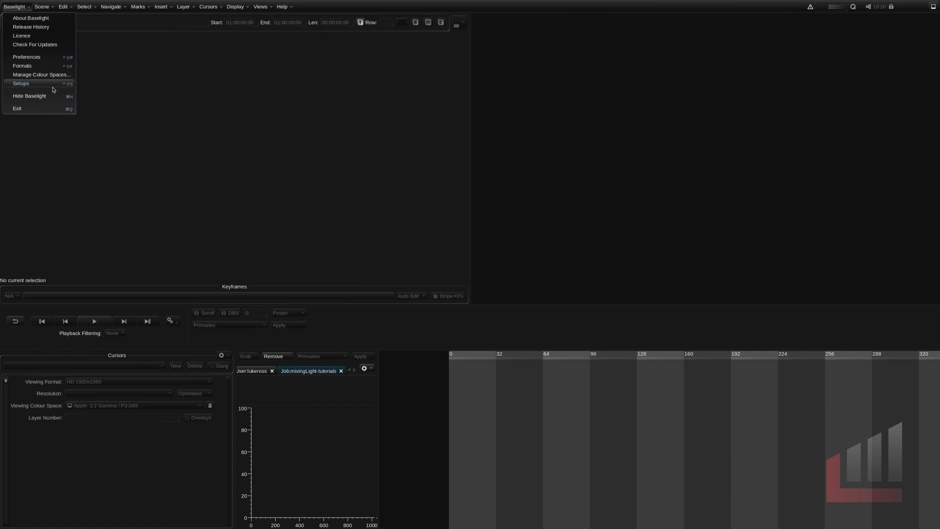
left_click(21, 83)
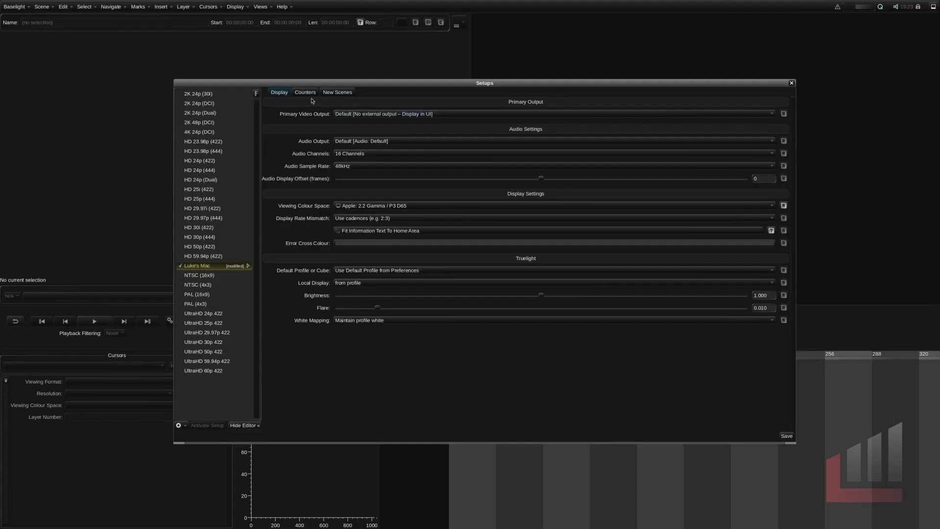
Step: Set new-scene defaults to 24p, ACEScct / AP1 working colour space and ACES RRT 1.1+ DRT
left_click(337, 92)
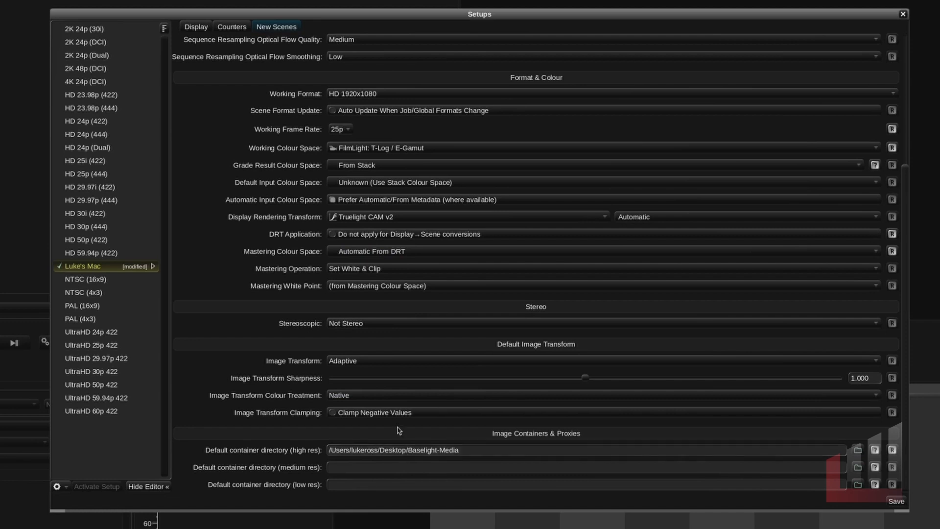
scroll("down", 3)
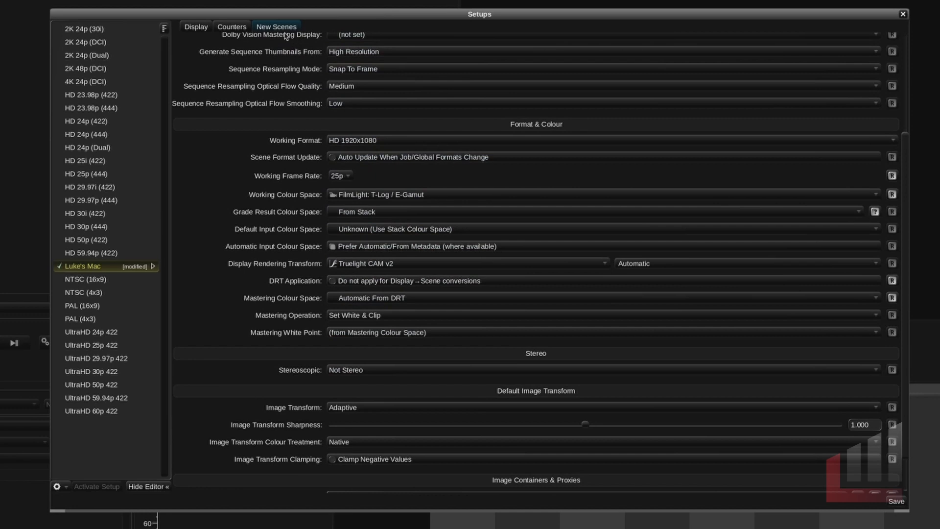
mouse_move(449, 246)
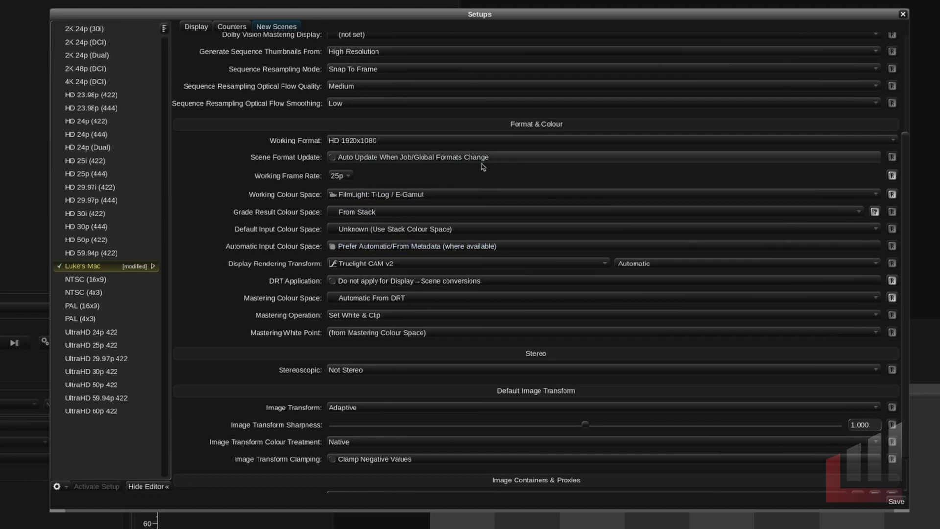
mouse_move(129, 265)
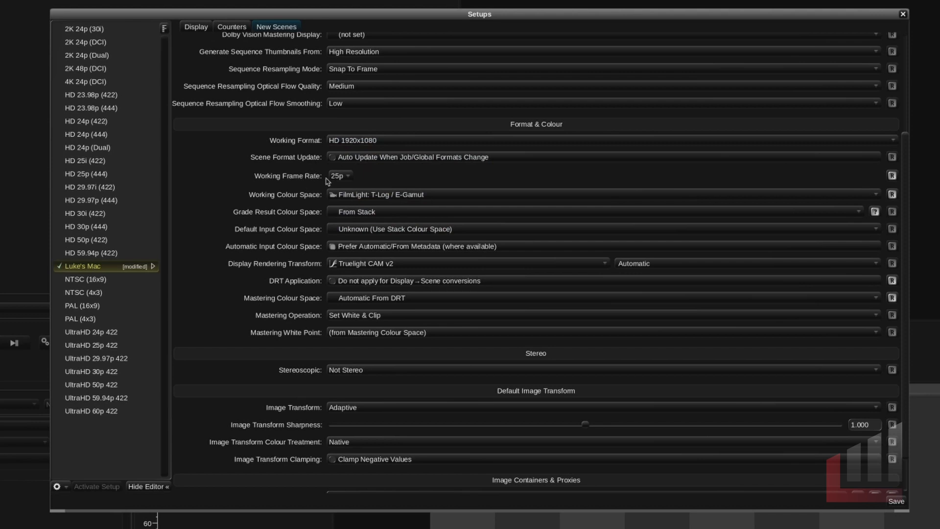
left_click(339, 175)
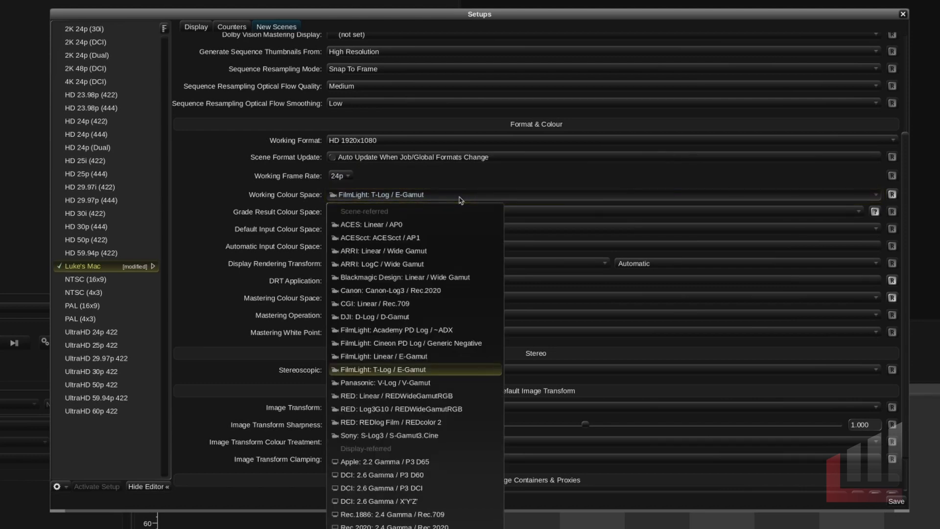
mouse_move(436, 237)
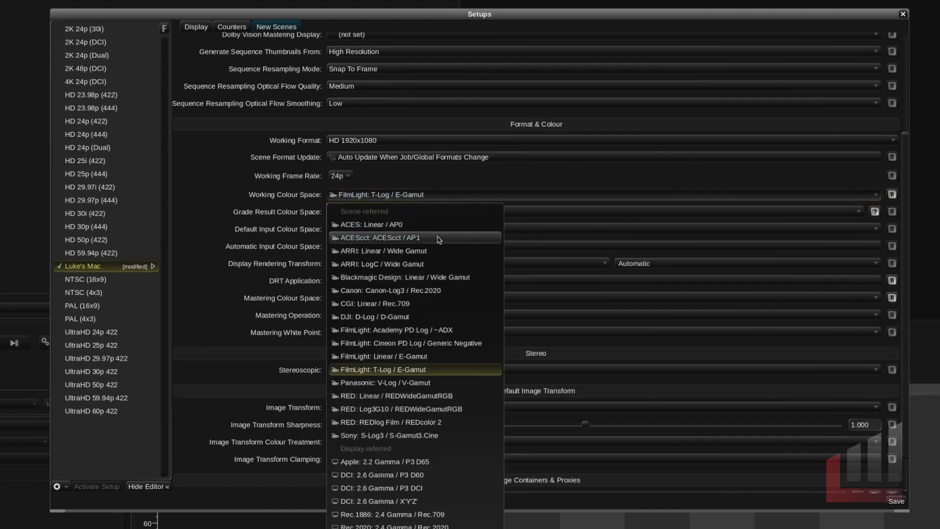
left_click(379, 237)
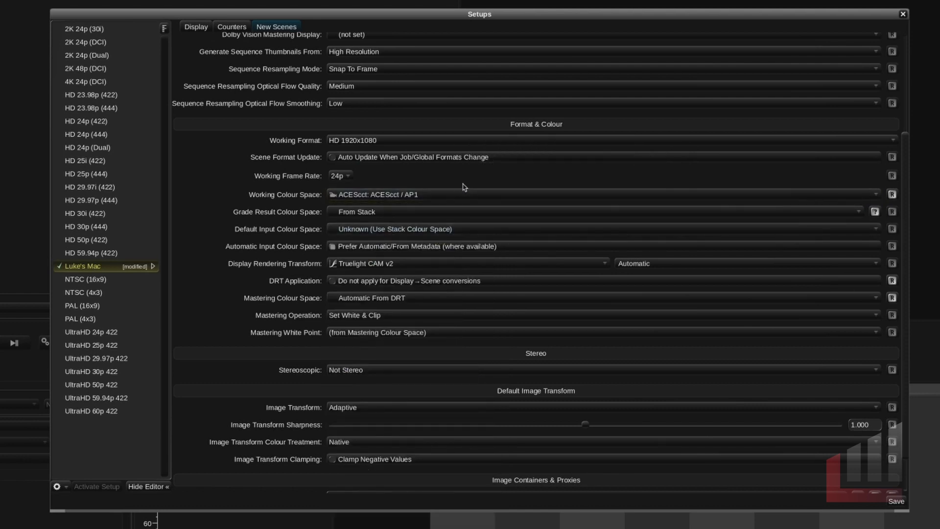
mouse_move(456, 194)
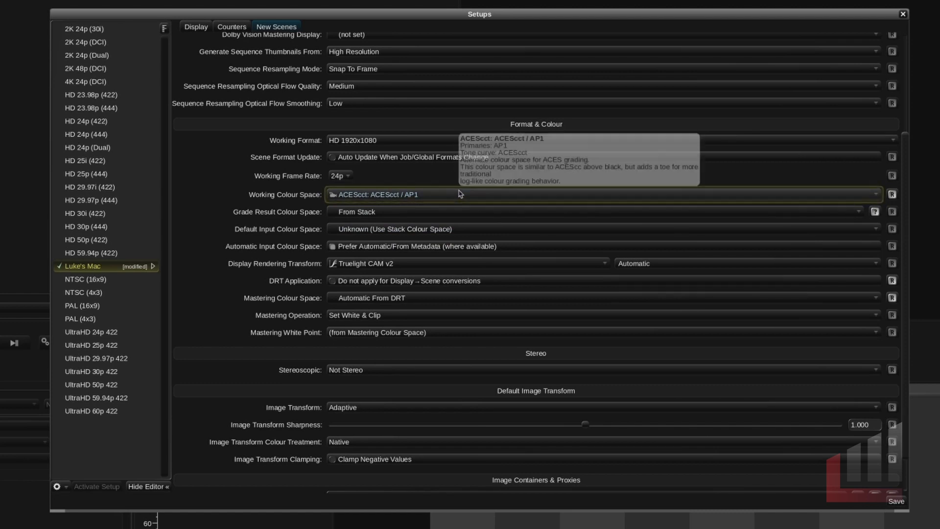
mouse_move(454, 253)
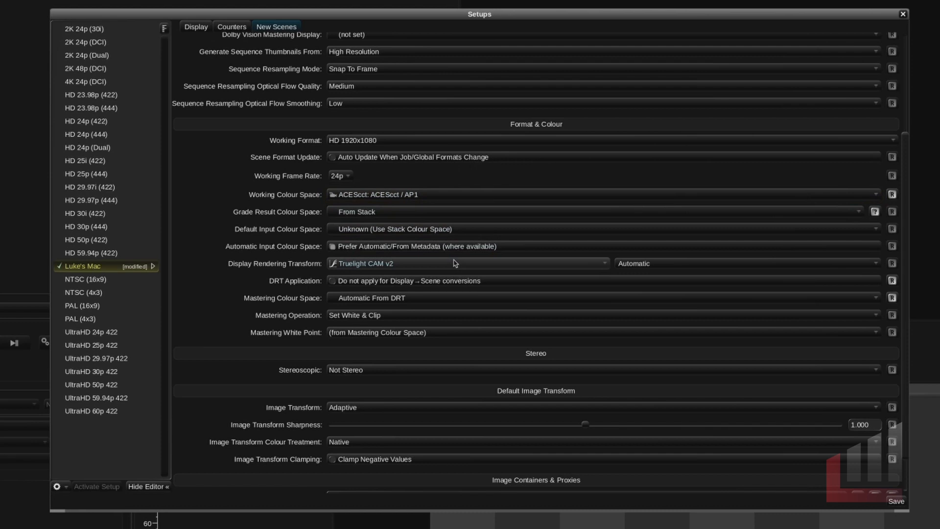
left_click(467, 263)
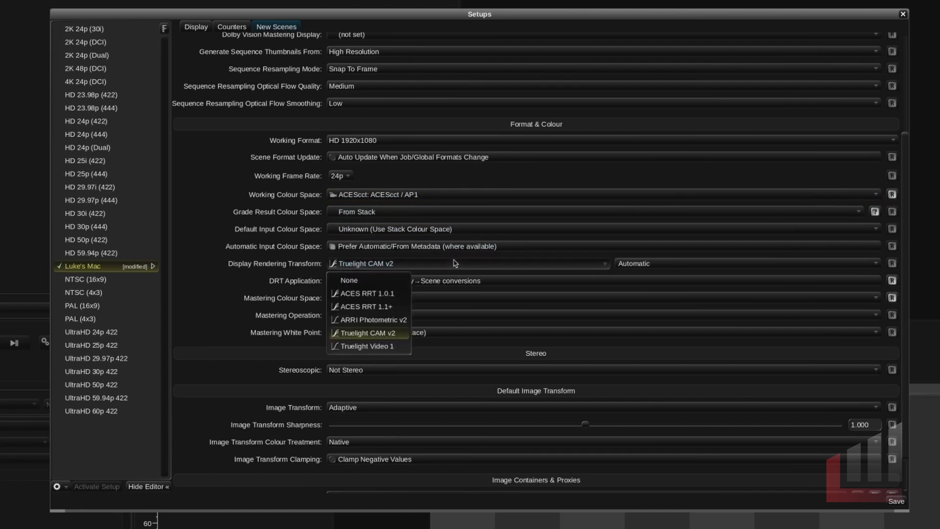
mouse_move(366, 311)
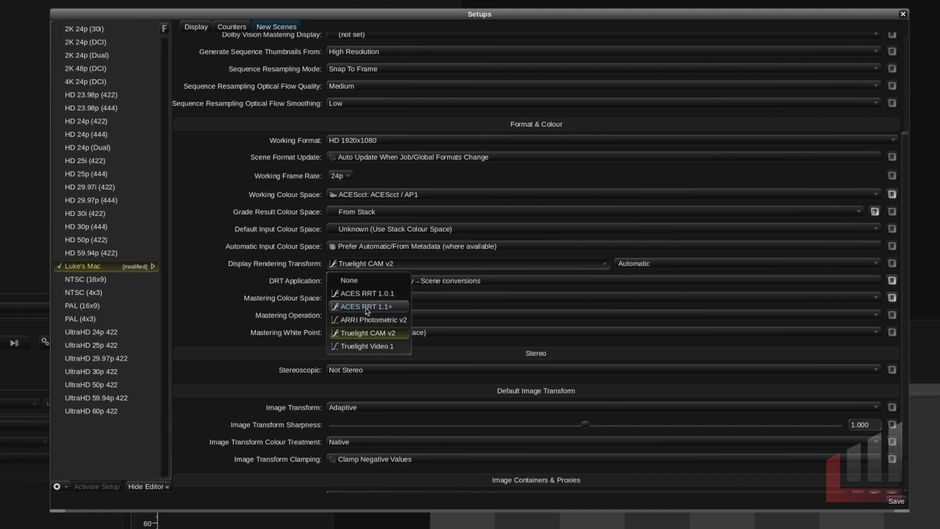
mouse_move(372, 313)
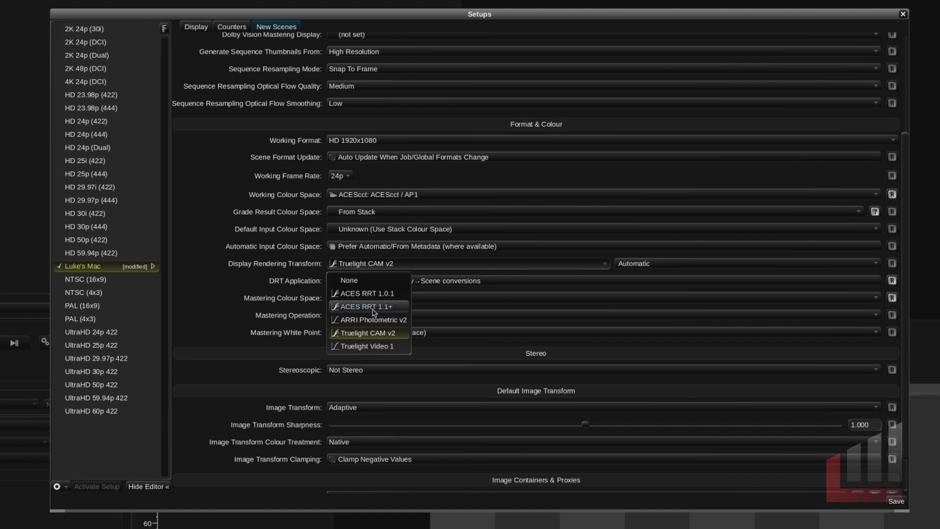
left_click(366, 306)
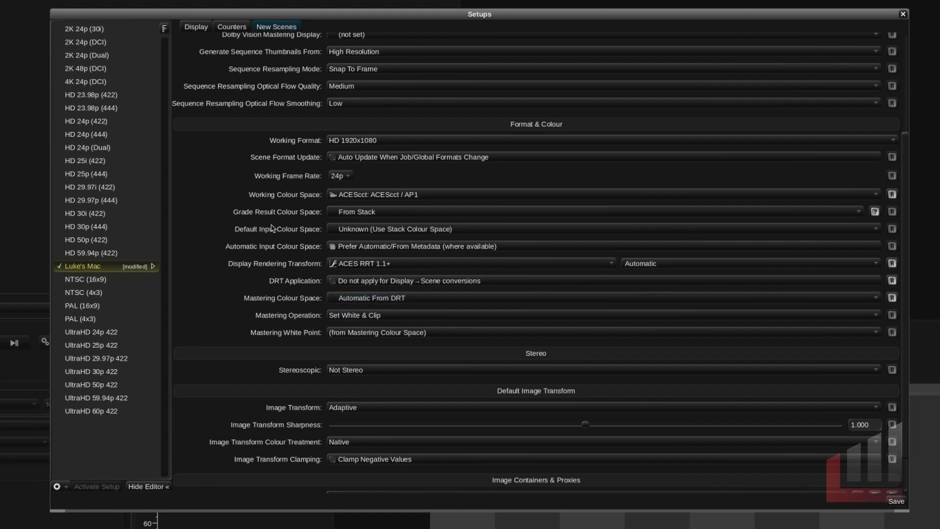
mouse_move(173, 173)
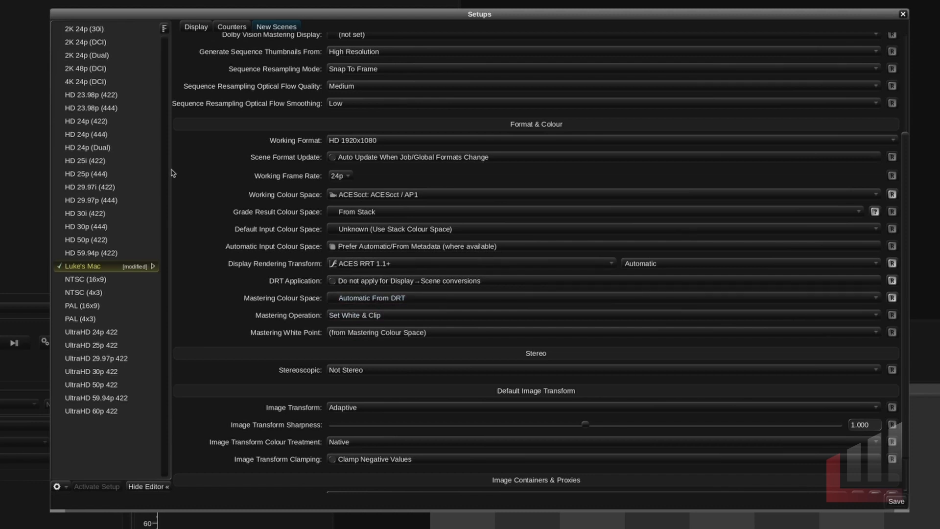
Step: Preview the HD 24p (422) preset, reselect the modified setup, and close Setups
left_click(85, 120)
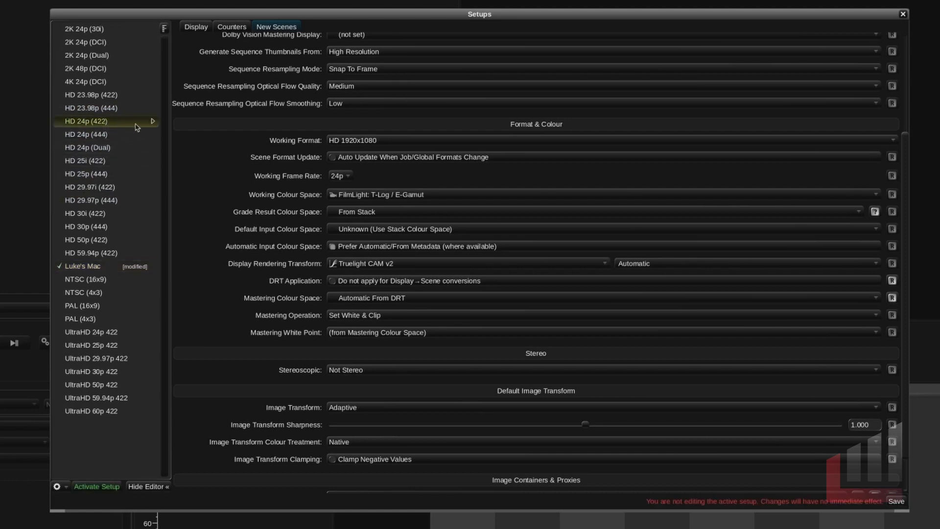
mouse_move(136, 125)
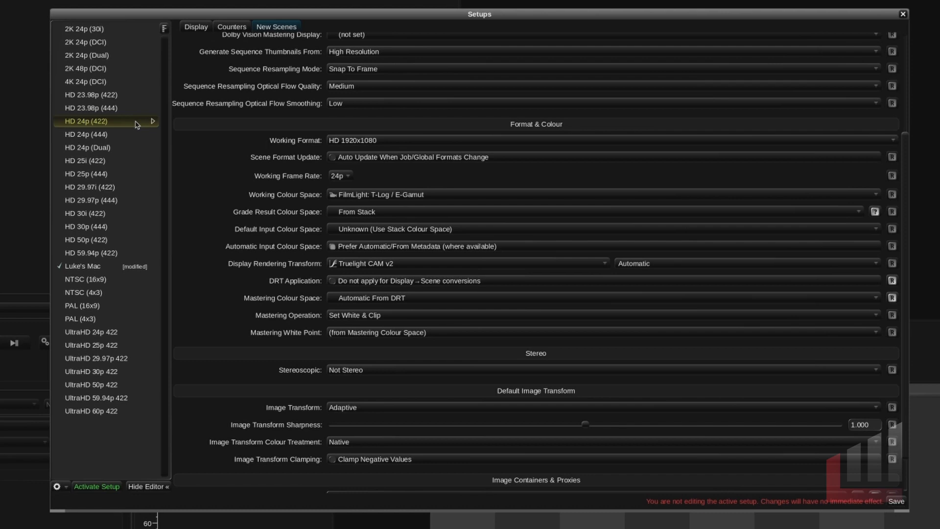
left_click(82, 266)
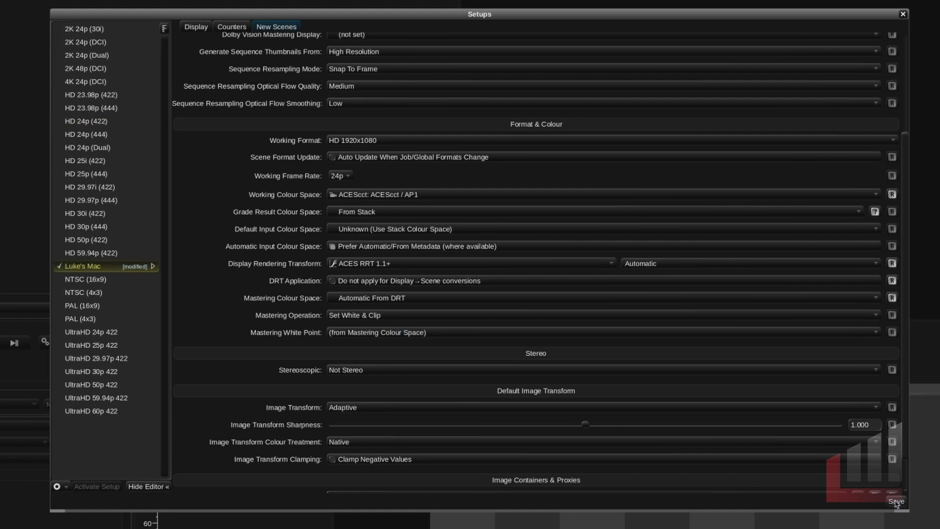
mouse_move(907, 22)
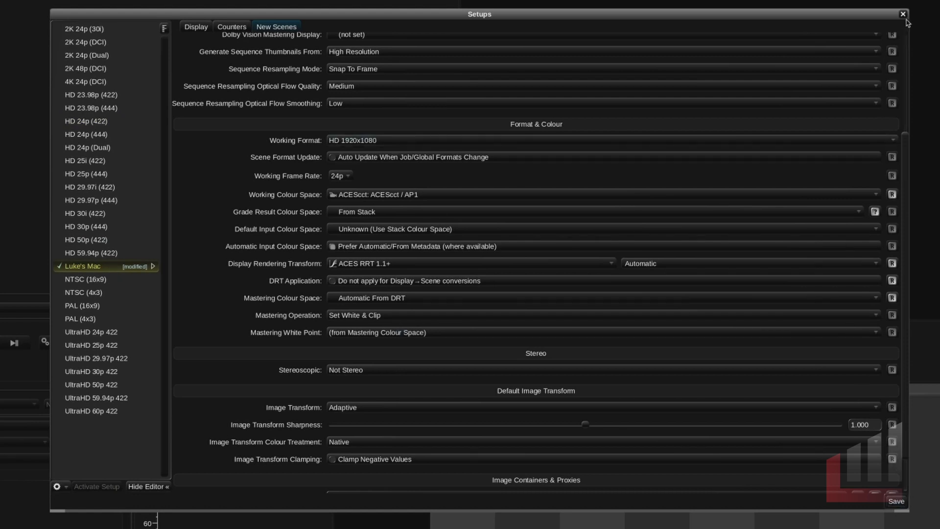
left_click(902, 13)
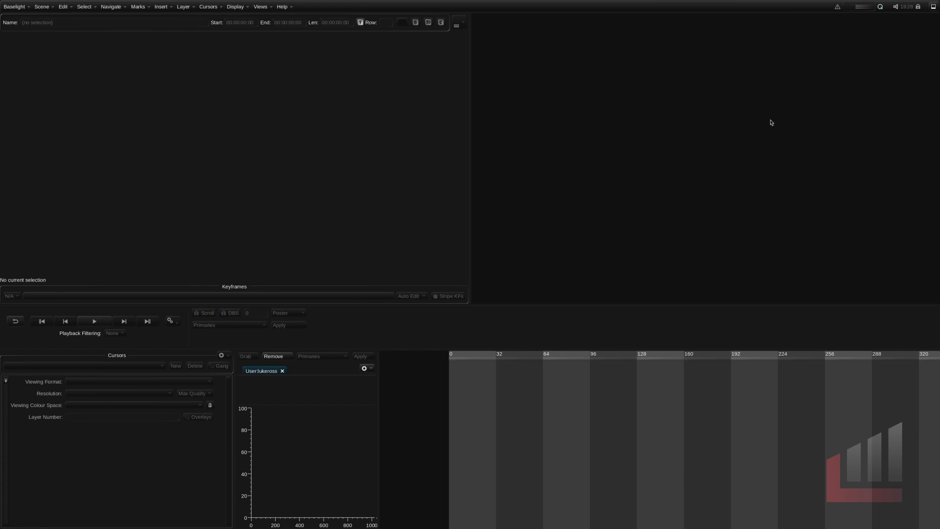
Step: Start a New Scene from Job Manager's scene gear menu in mixingLight-tutorials
left_click(260, 6)
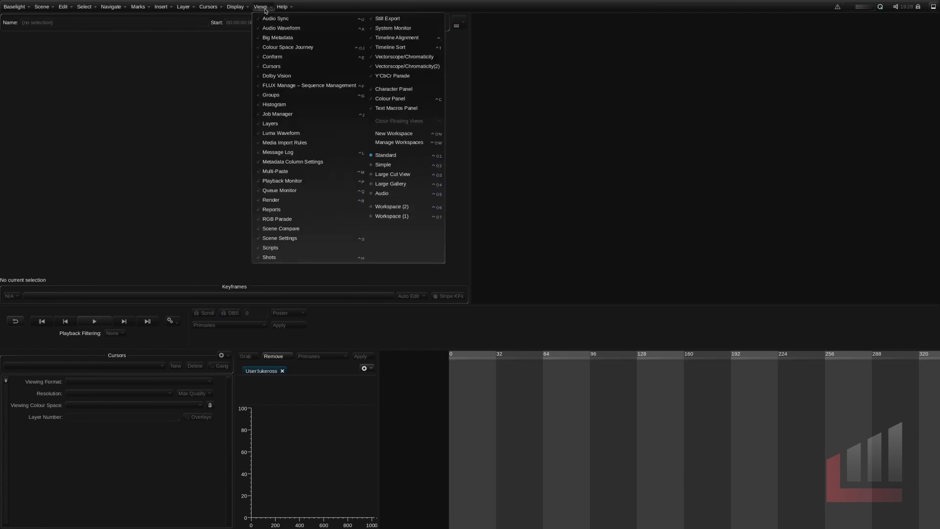
left_click(277, 114)
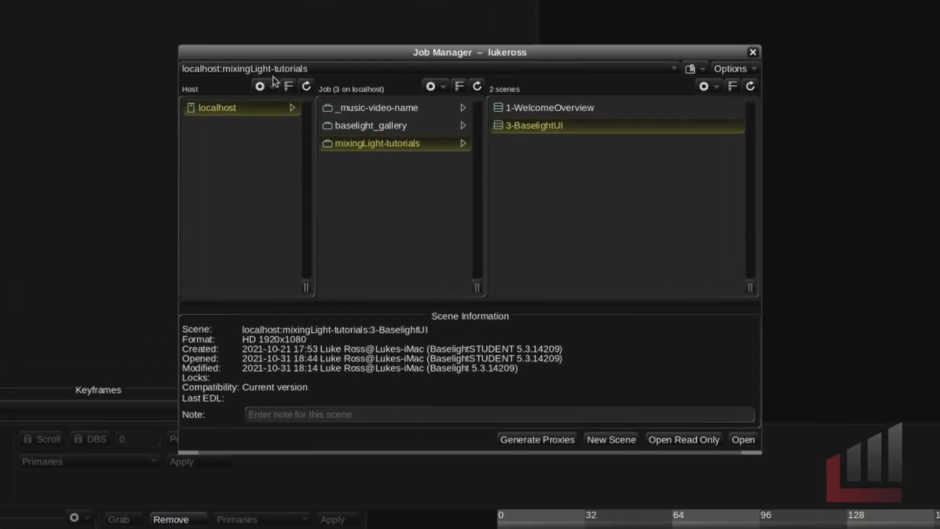
mouse_move(278, 83)
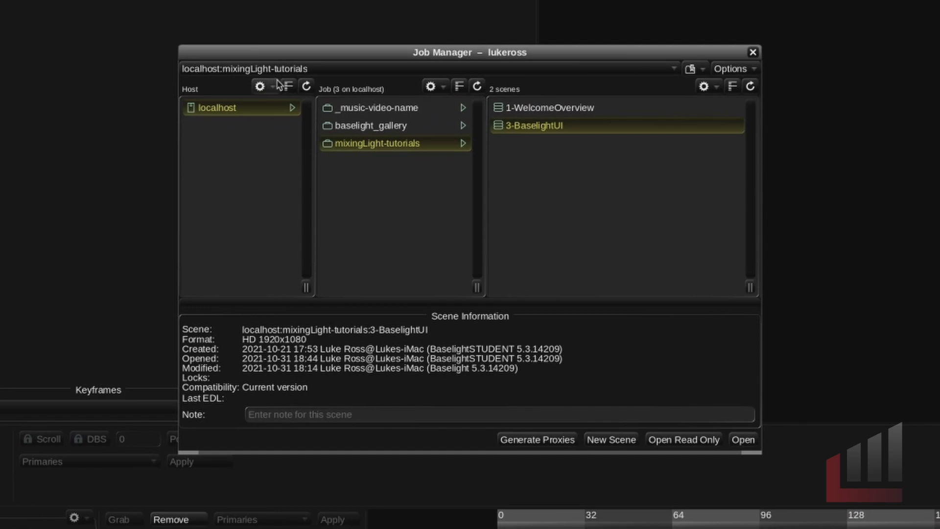
mouse_move(243, 112)
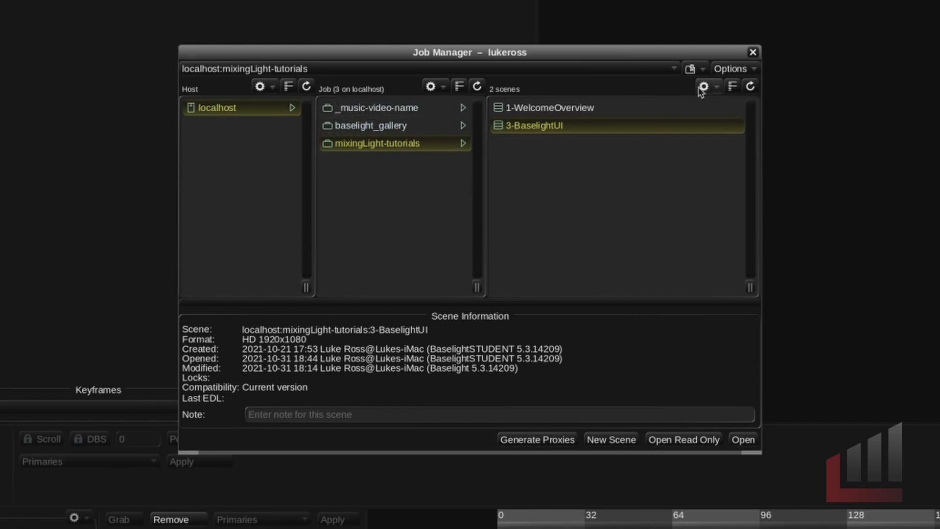
left_click(707, 86)
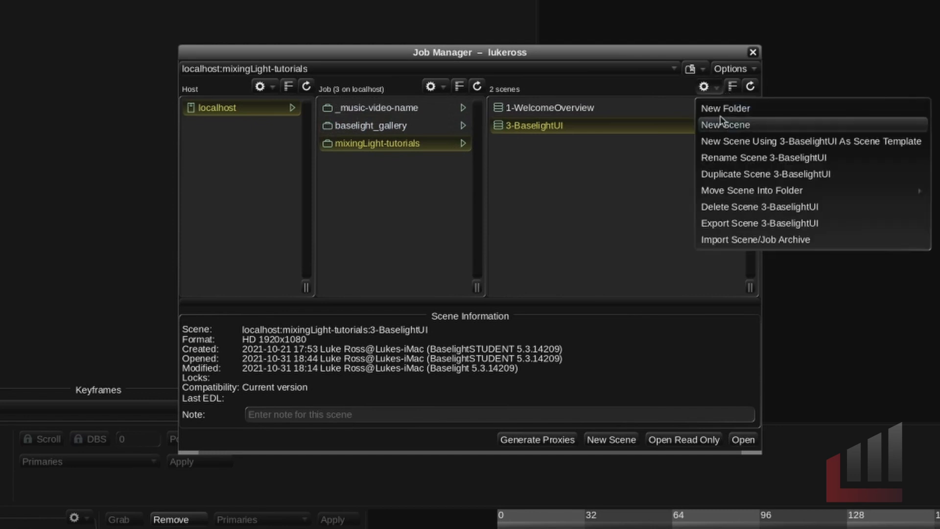
left_click(725, 124)
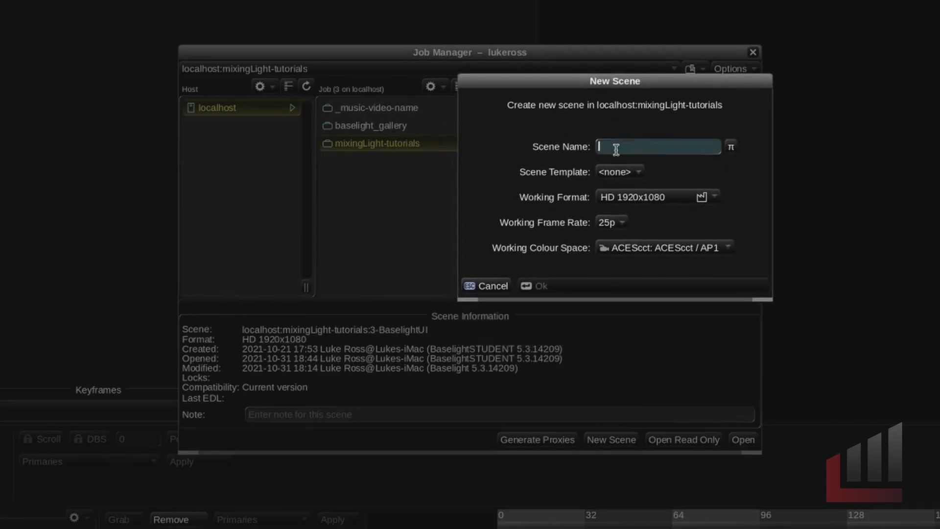
Step: Create the scene '4-SceneSetups' with a 24p working frame rate
type("4-SceneS")
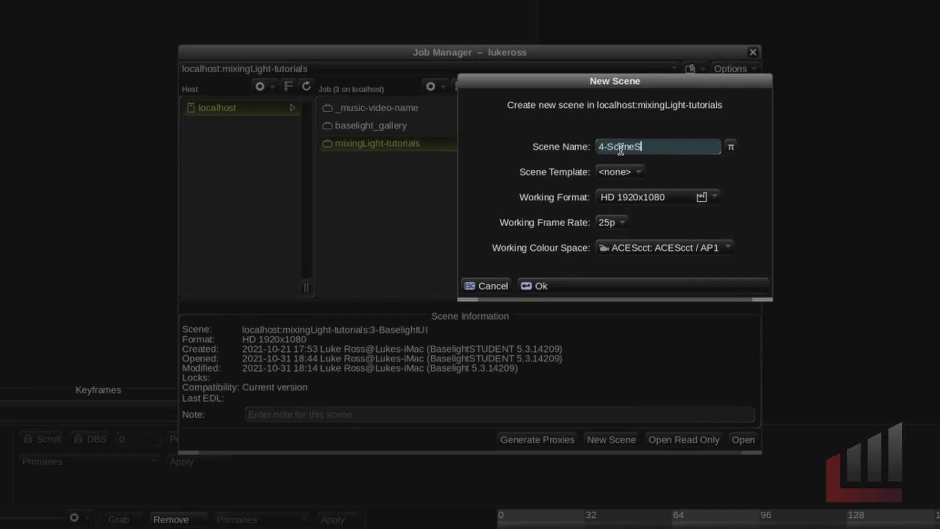
type("etups")
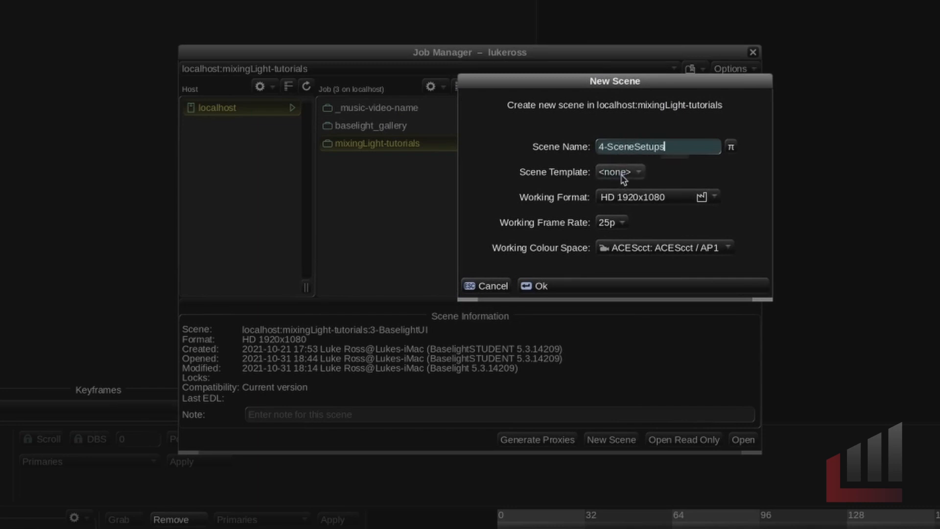
mouse_move(632, 200)
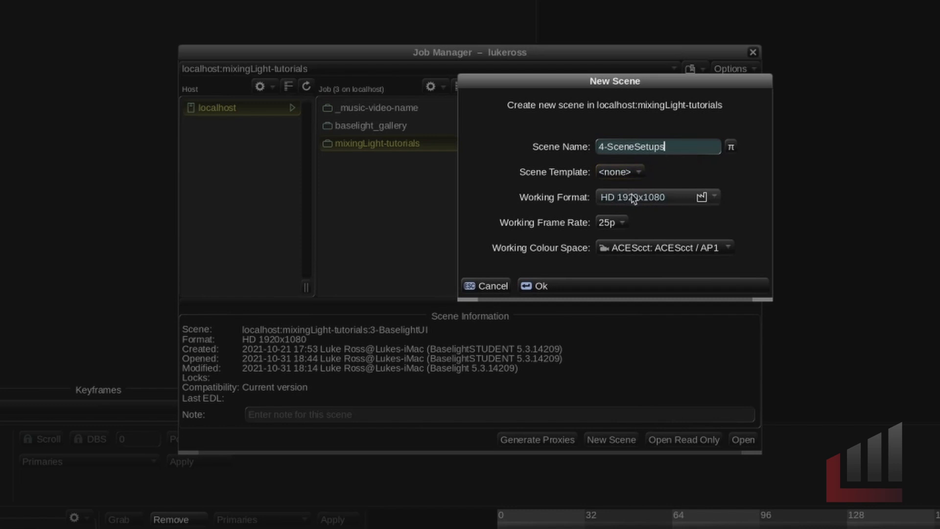
mouse_move(693, 204)
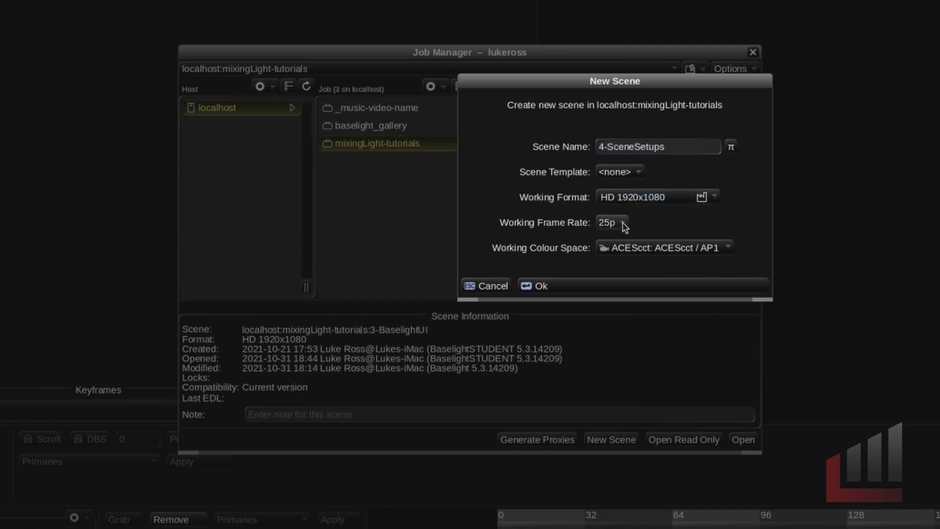
left_click(612, 222)
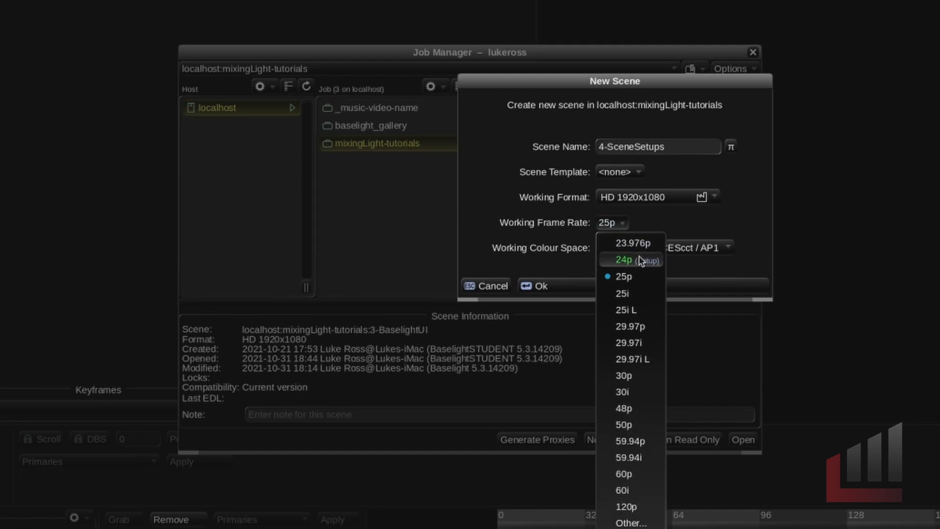
left_click(623, 259)
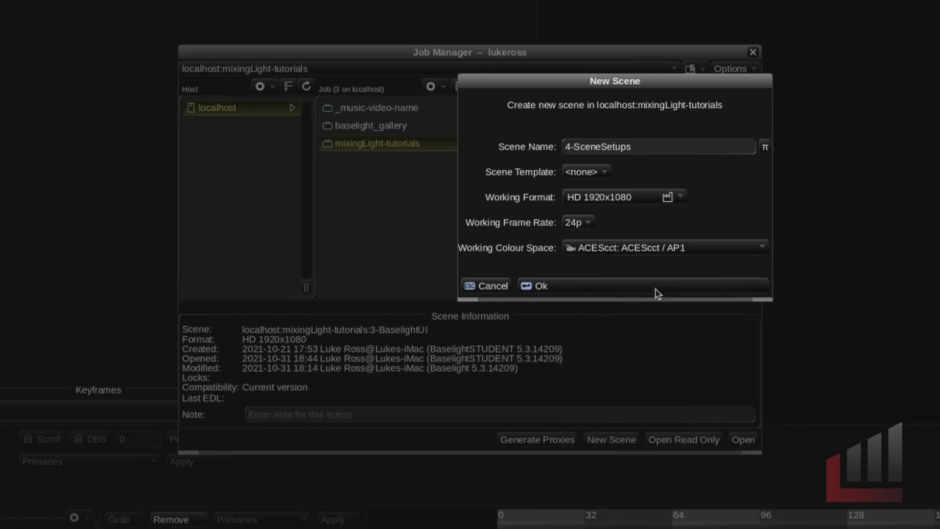
left_click(538, 285)
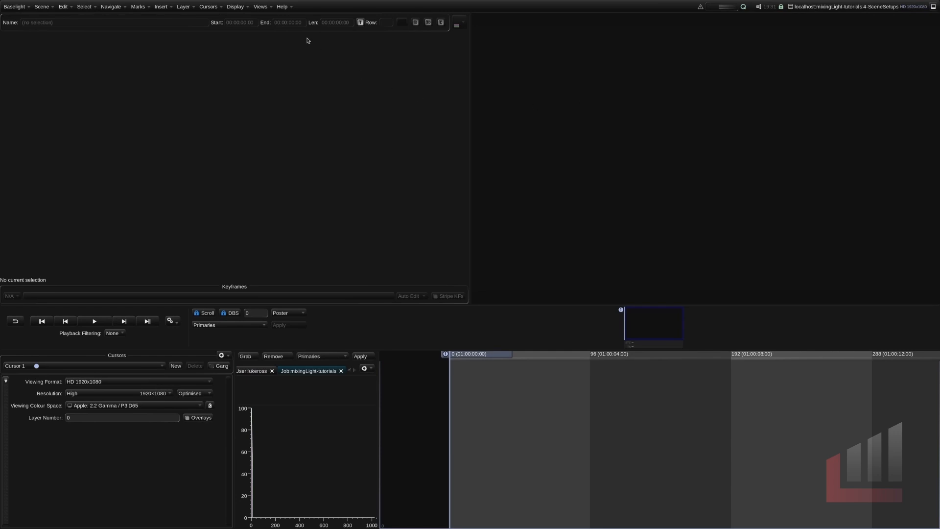
Step: Switch to Workspace (2) from the Views menu, showing the RGB parade
left_click(260, 7)
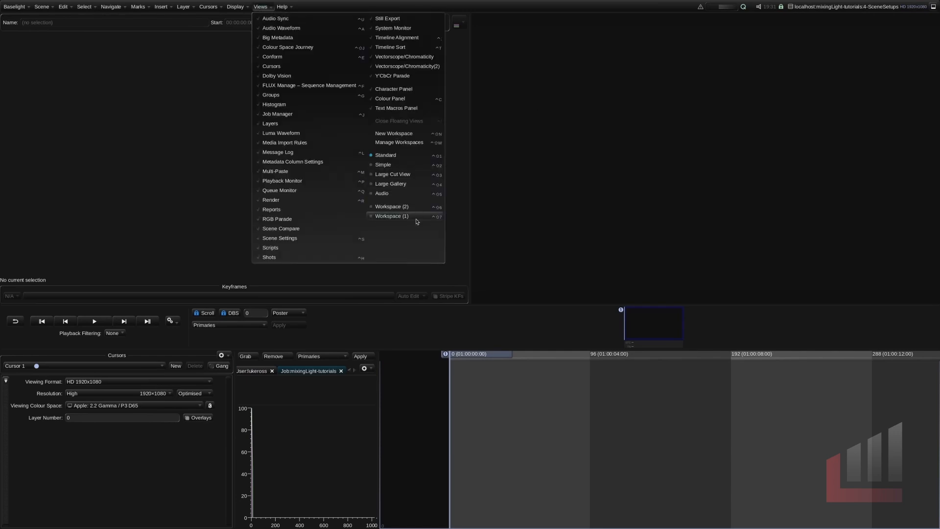
left_click(392, 205)
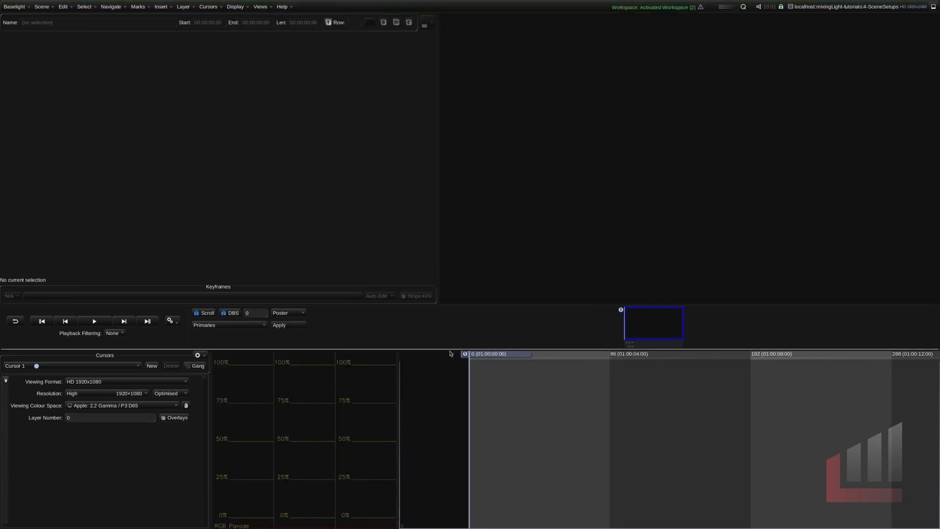
mouse_move(451, 368)
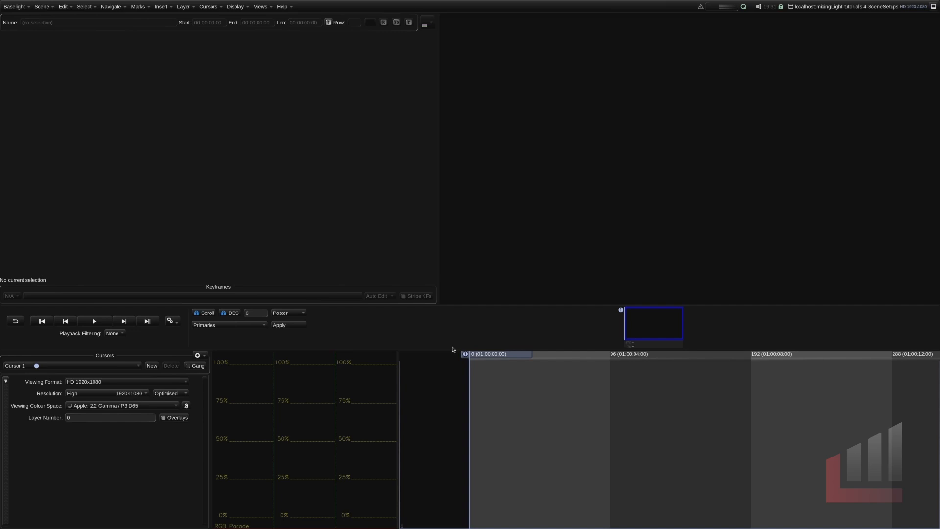
mouse_move(453, 346)
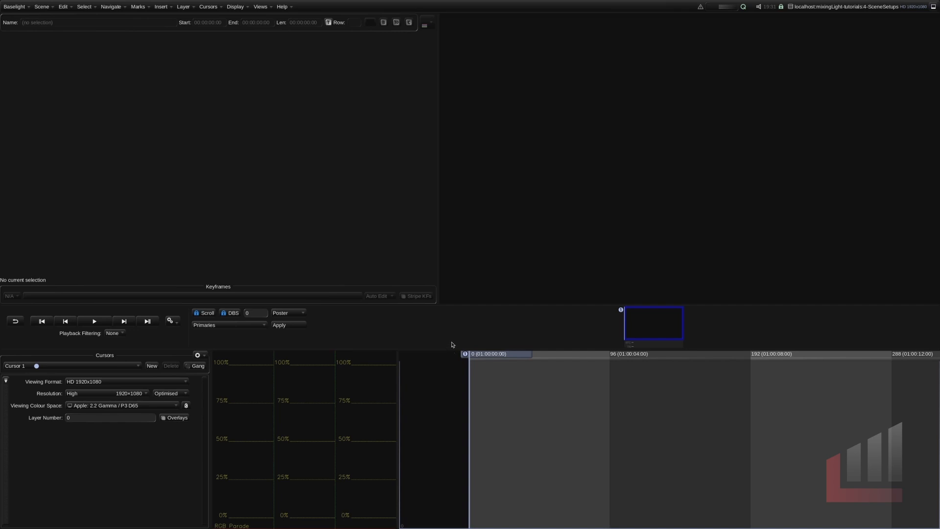
mouse_move(270, 55)
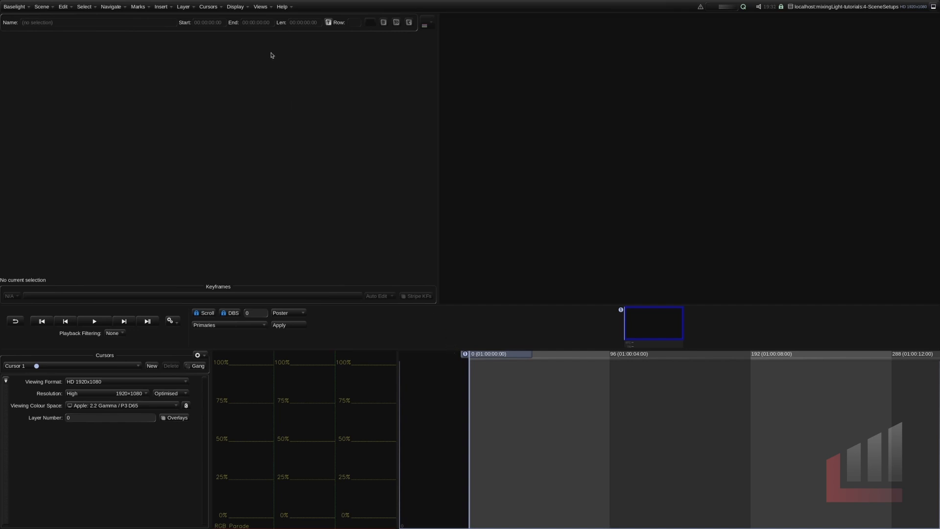
left_click(260, 6)
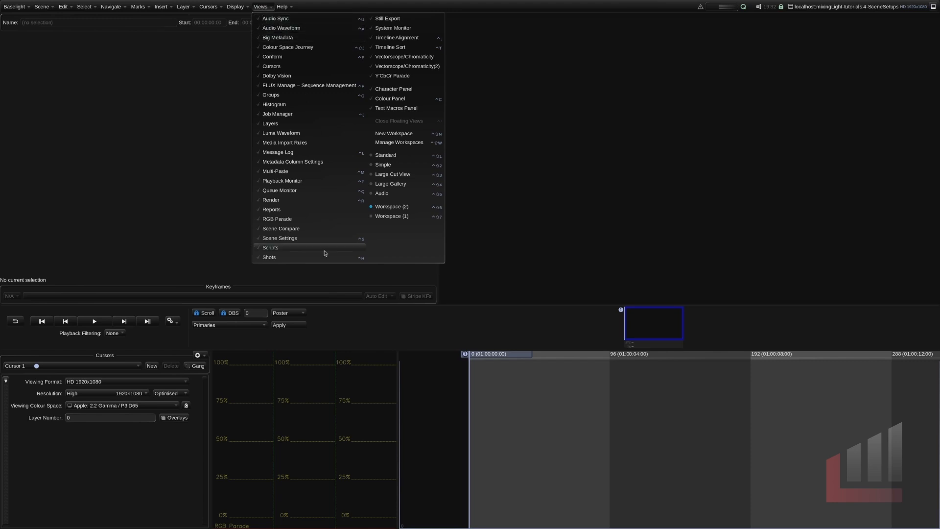
Step: Set the scene's start timecode to 09:59:52:00, then show the Format & Colour settings
left_click(279, 237)
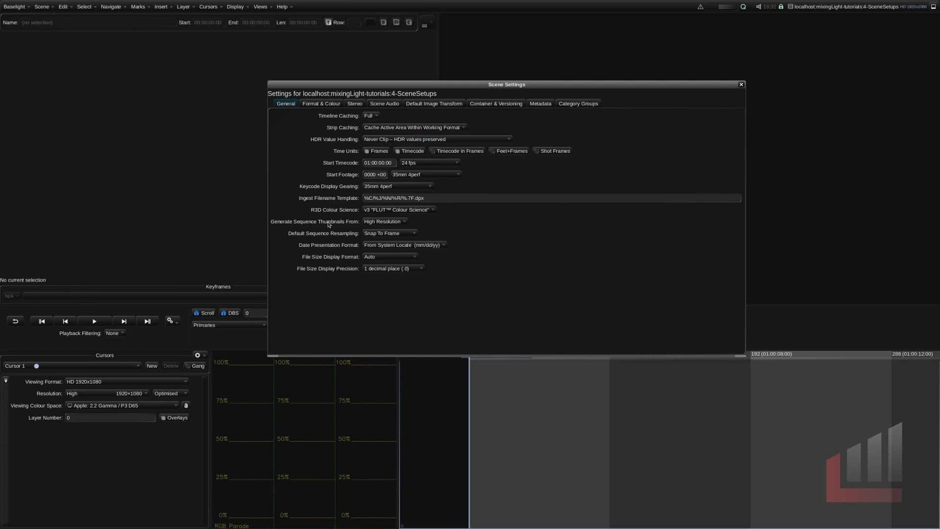
left_click(740, 84)
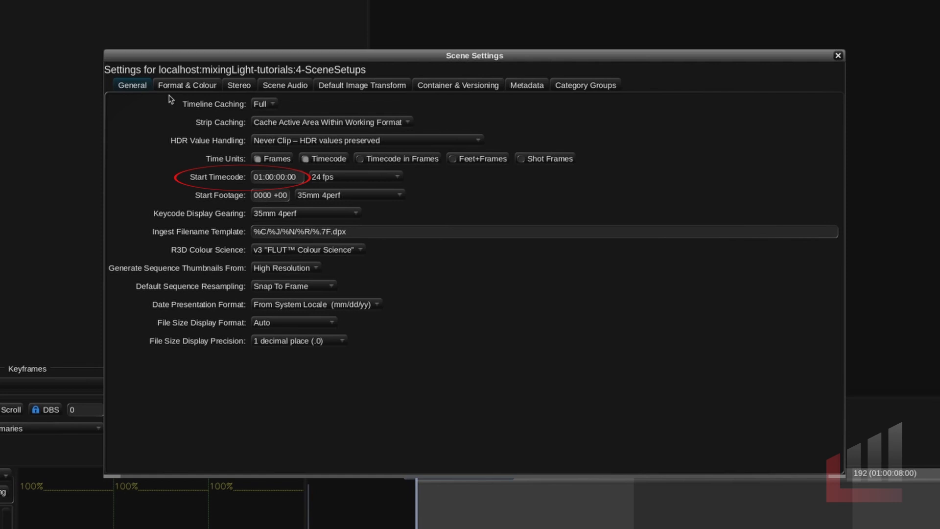
mouse_move(171, 106)
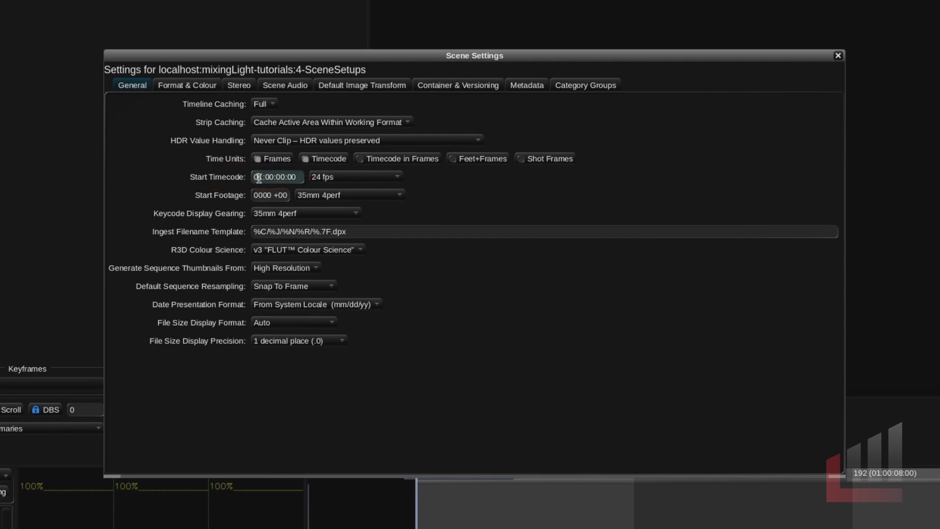
left_click(277, 176)
type("09:59:52")
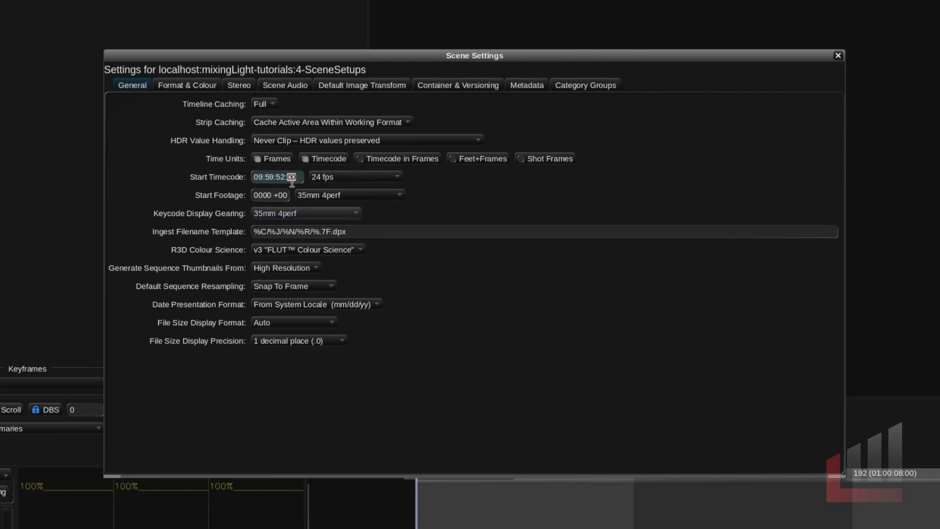
left_click(305, 158)
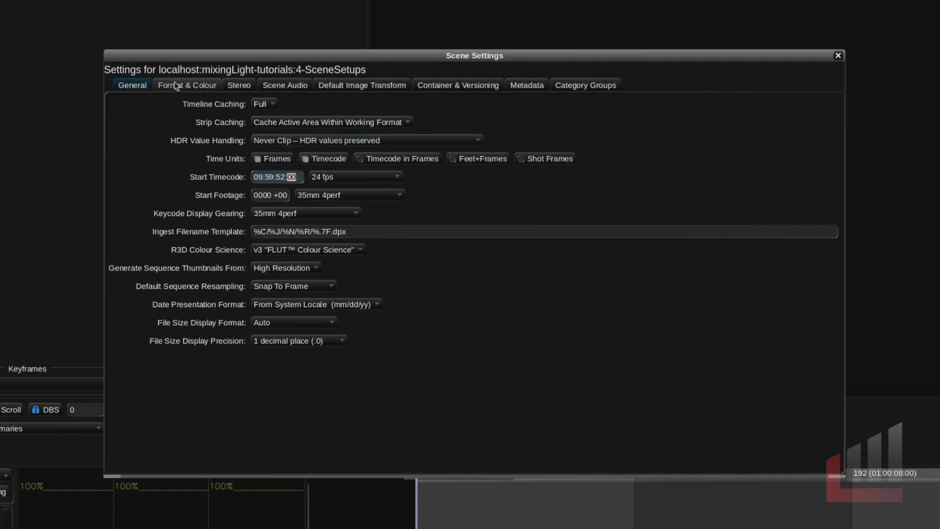
left_click(187, 85)
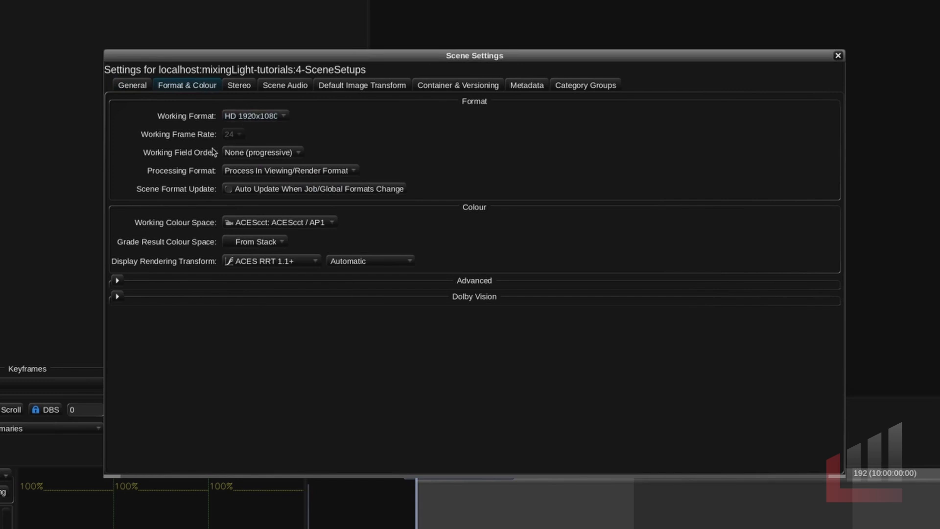
mouse_move(230, 139)
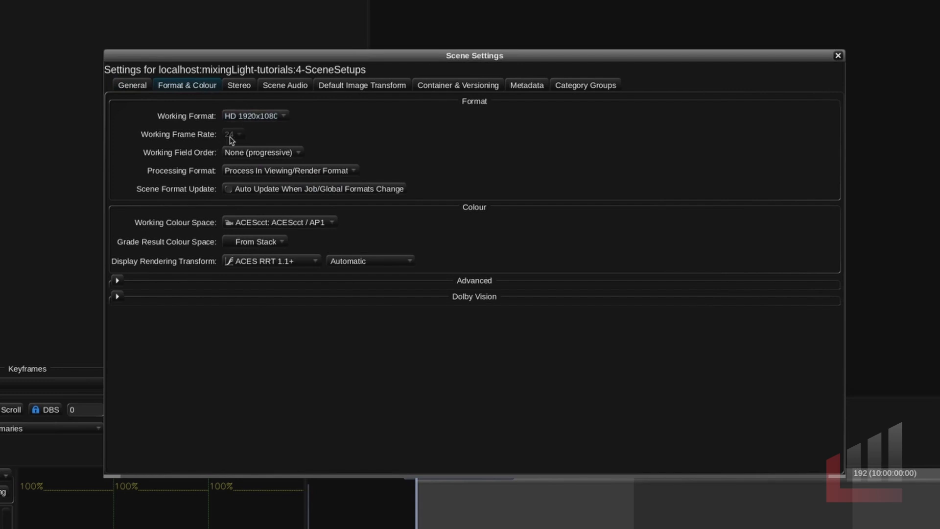
mouse_move(232, 132)
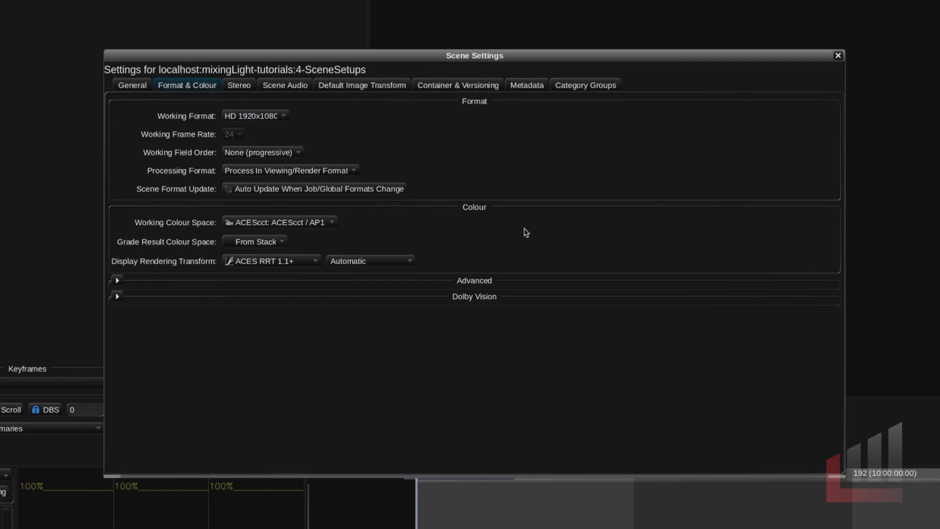
mouse_move(507, 232)
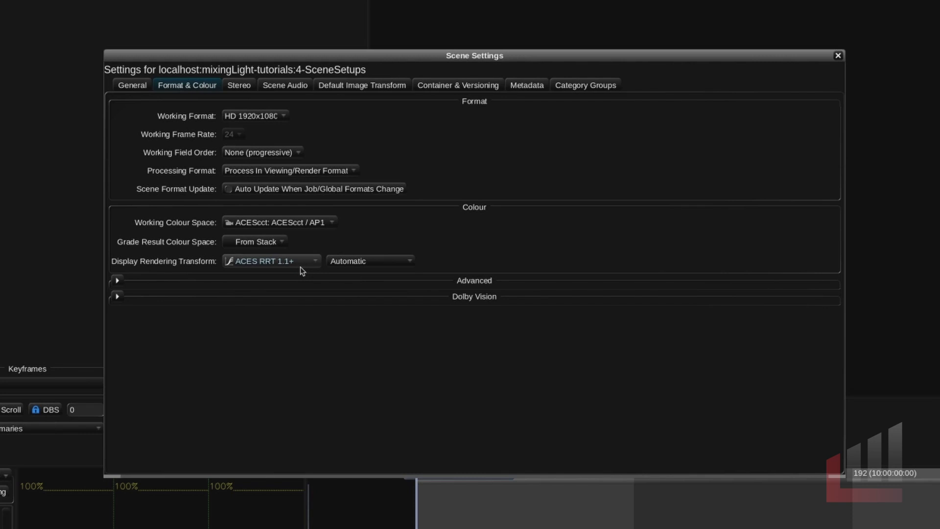
Step: Keep ACES RRT 1.1+ as display rendering transform and expand the Advanced colour options
left_click(269, 261)
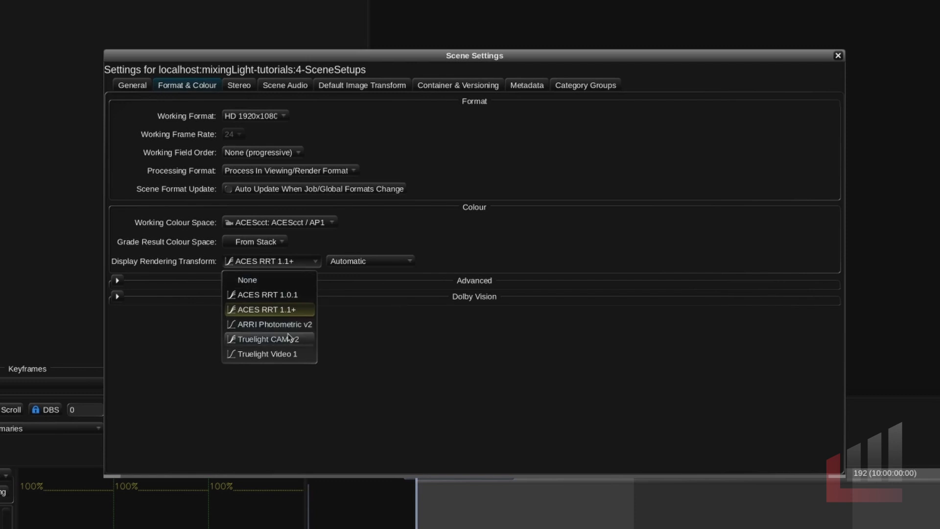
mouse_move(284, 314)
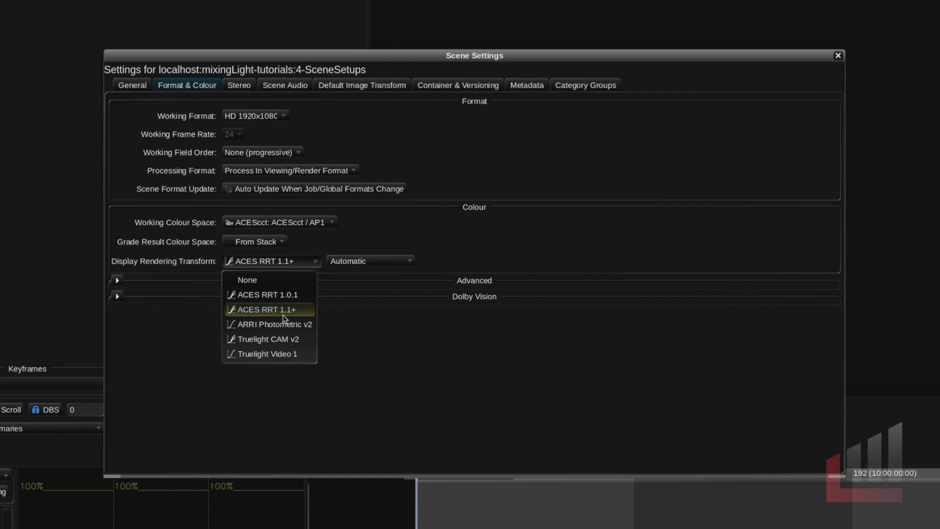
mouse_move(312, 231)
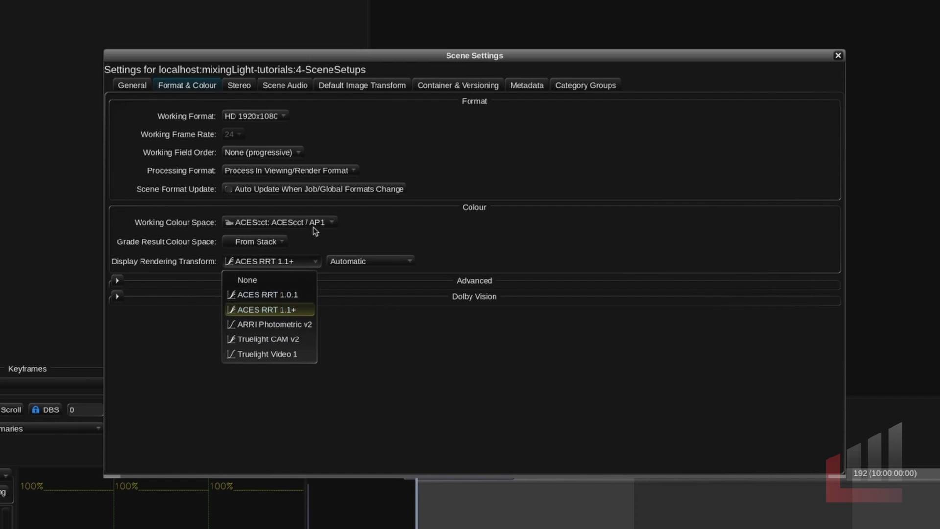
mouse_move(305, 317)
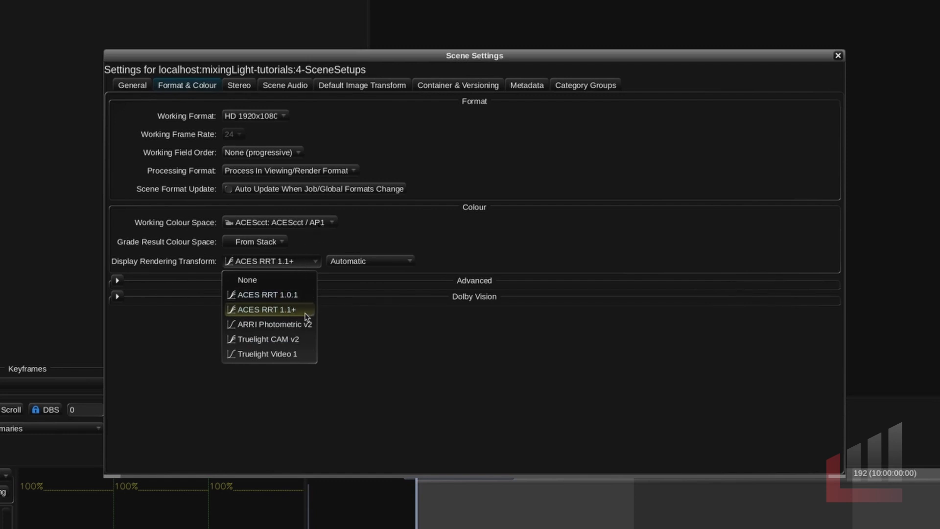
left_click(261, 310)
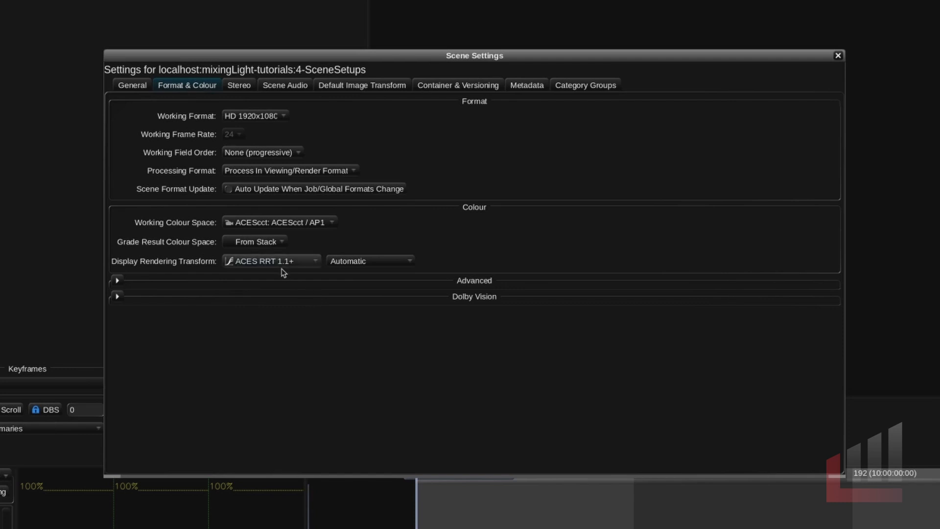
left_click(117, 279)
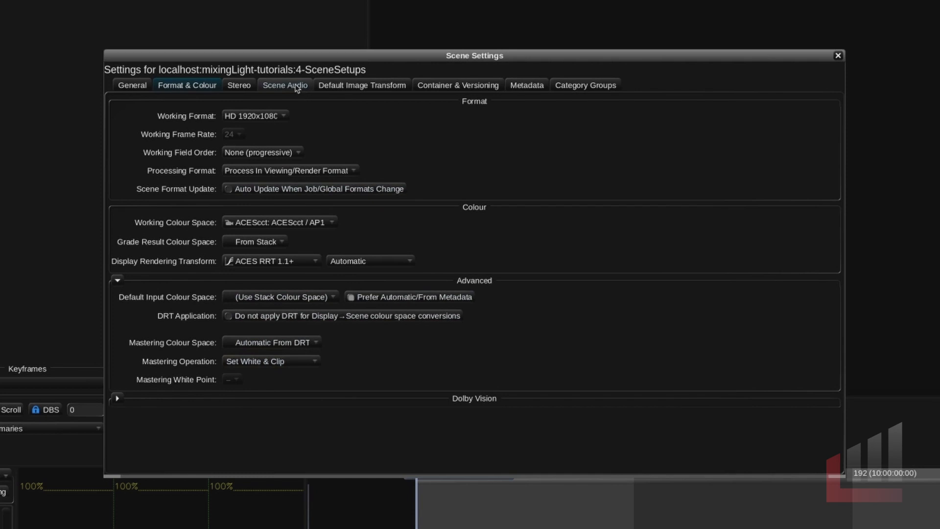
Step: Try File or Movie and Stems audio types, then set Scene Audio type to None
left_click(285, 85)
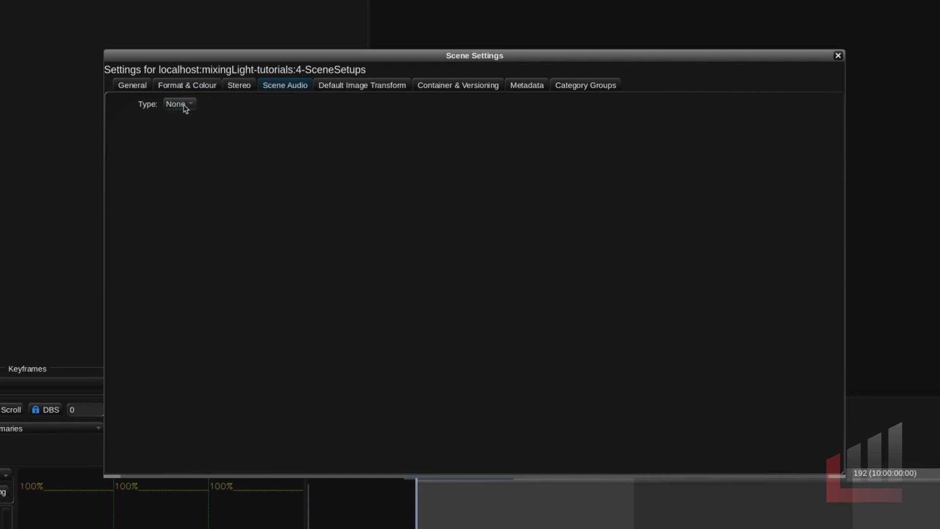
left_click(179, 104)
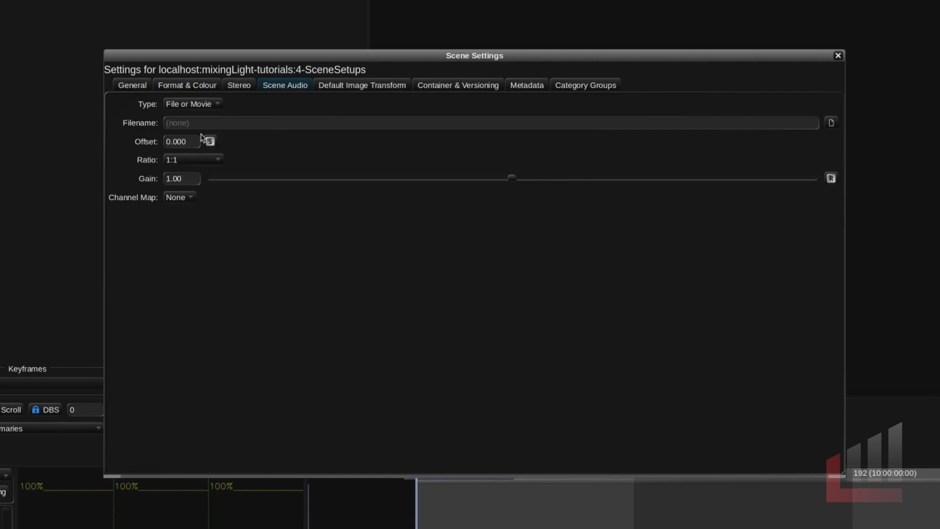
mouse_move(830, 122)
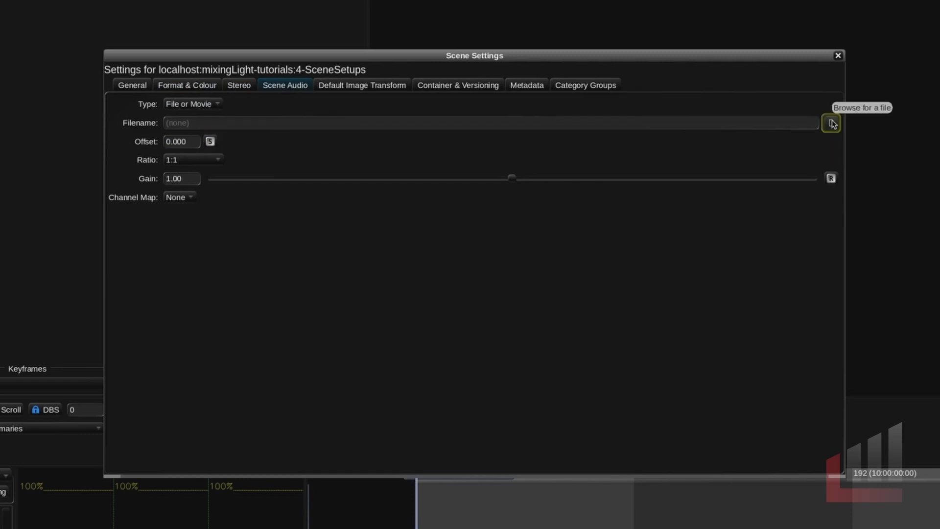
mouse_move(182, 141)
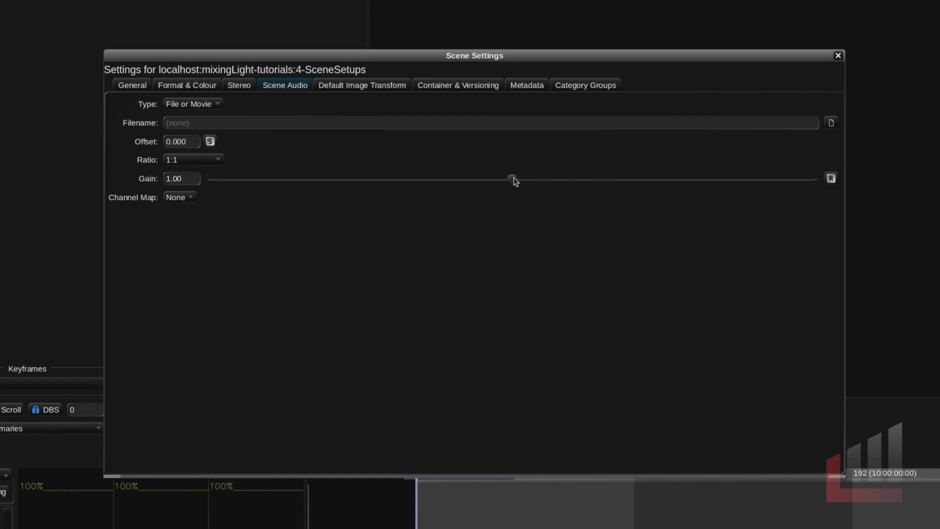
left_click(192, 104)
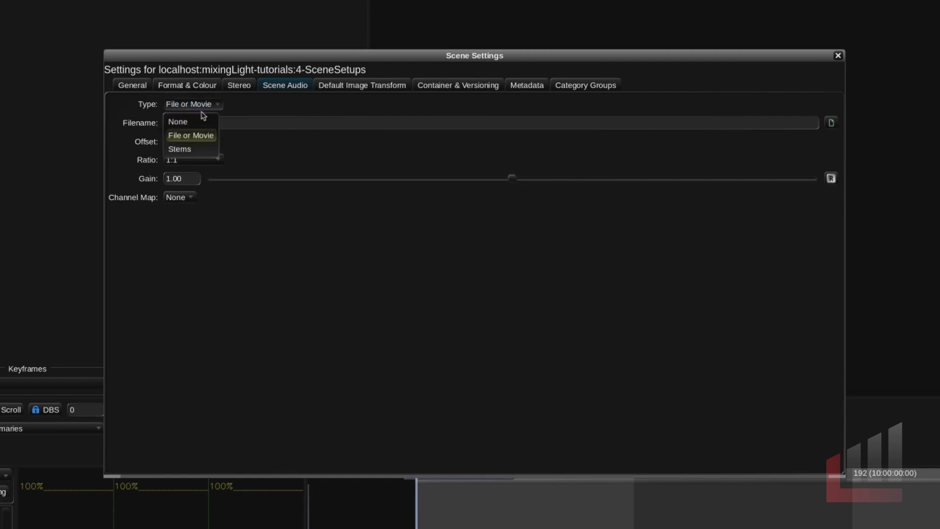
left_click(180, 149)
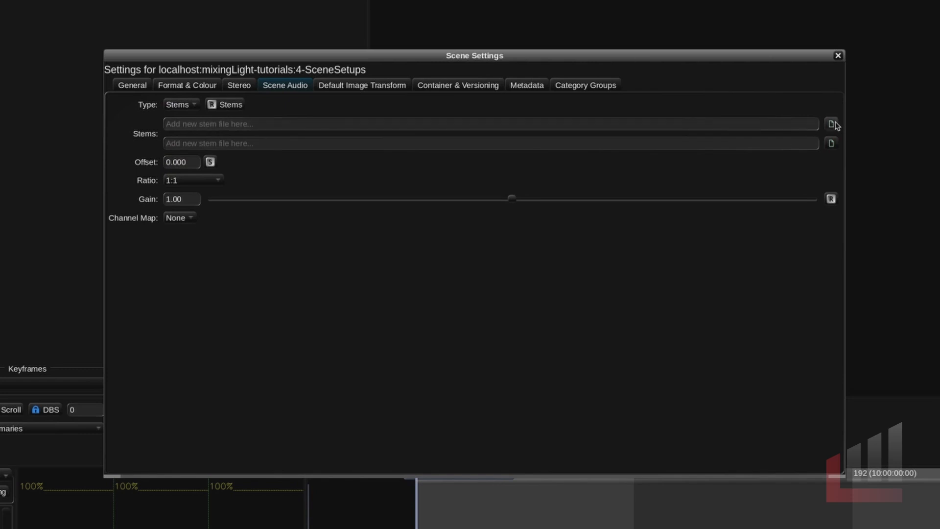
mouse_move(835, 144)
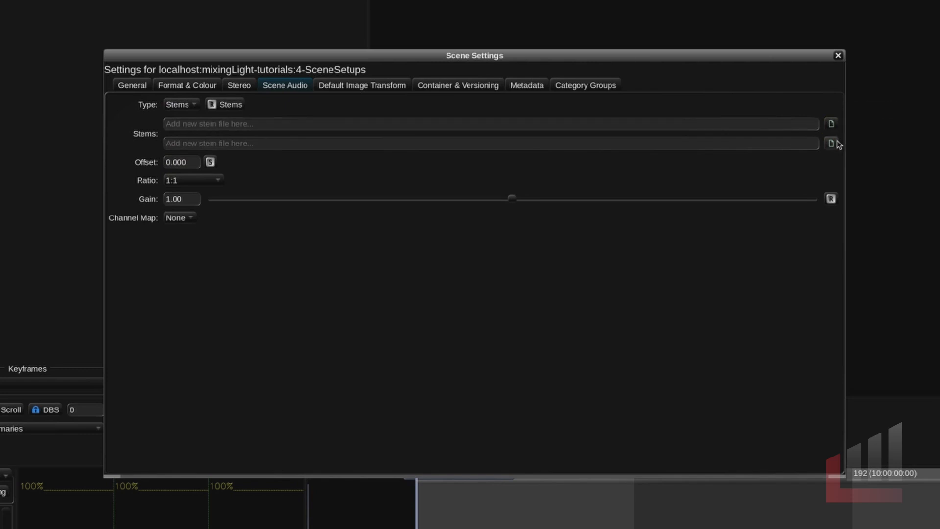
left_click(179, 104)
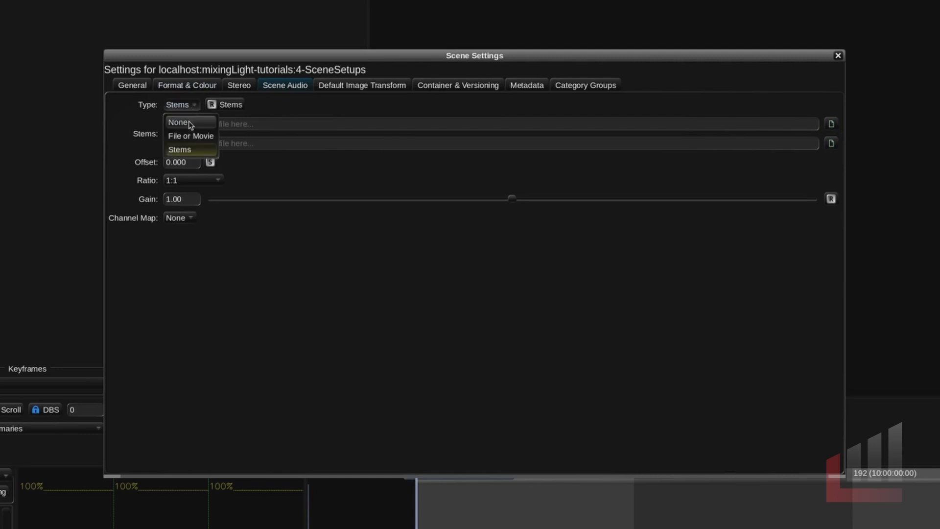
left_click(178, 122)
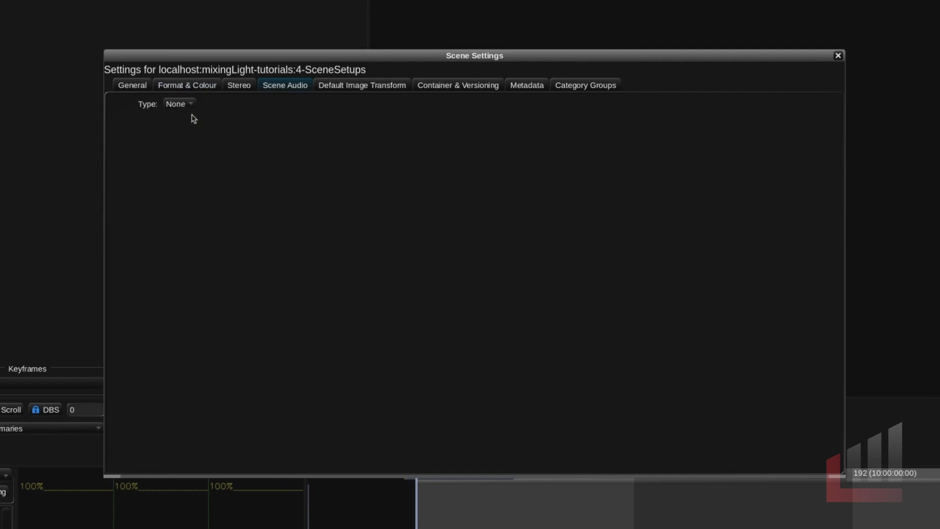
left_click(458, 85)
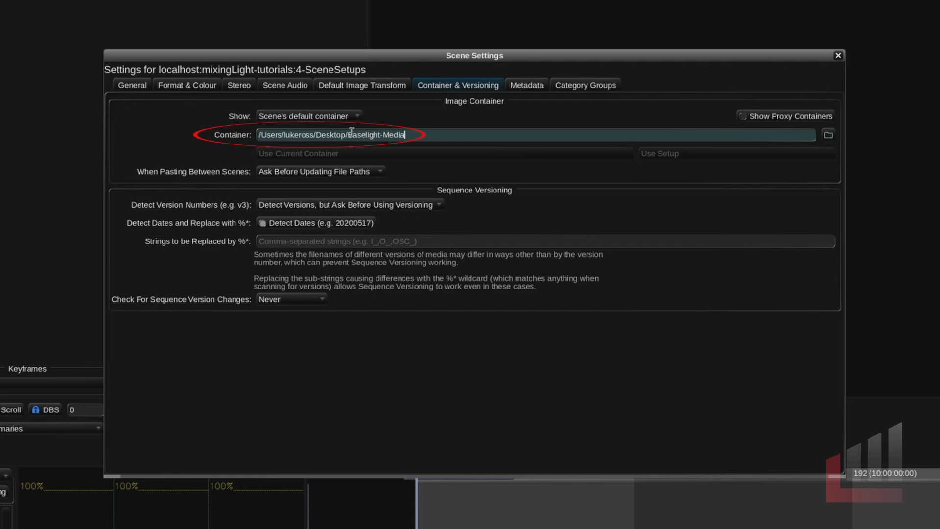
Step: Inspect the Container path pointing to the desktop Baselight-Media folder
double_click(376, 134)
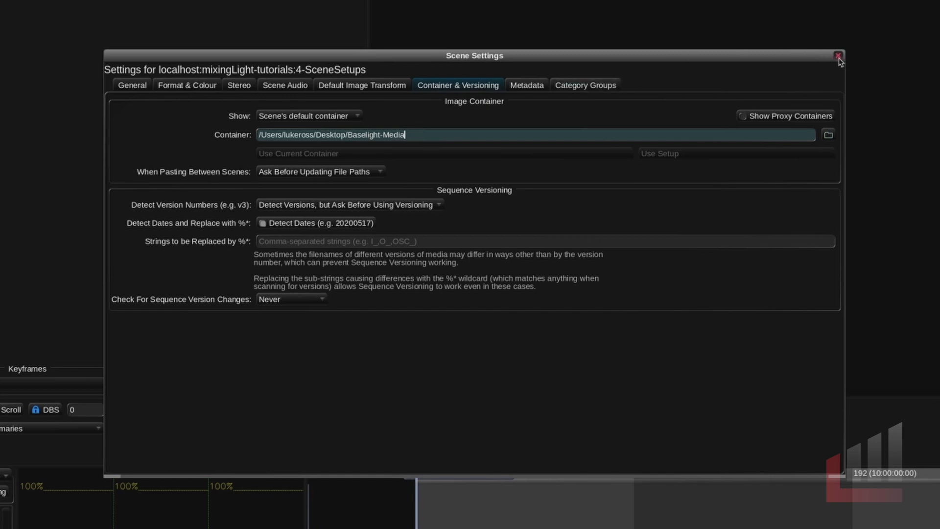
Step: Close Scene Settings, enlarge the media browser on _proxies, and select Bedroom-002.mov
left_click(838, 56)
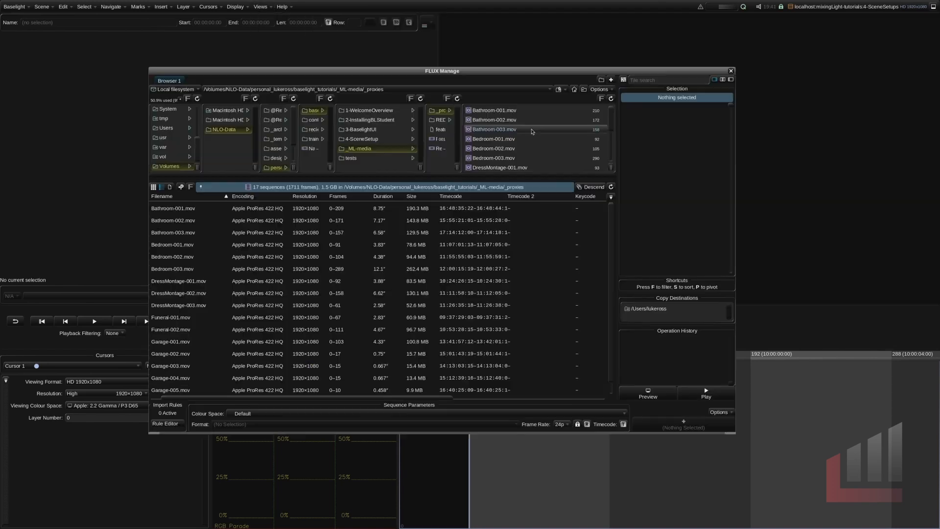
left_click_drag(442, 70, 476, 32)
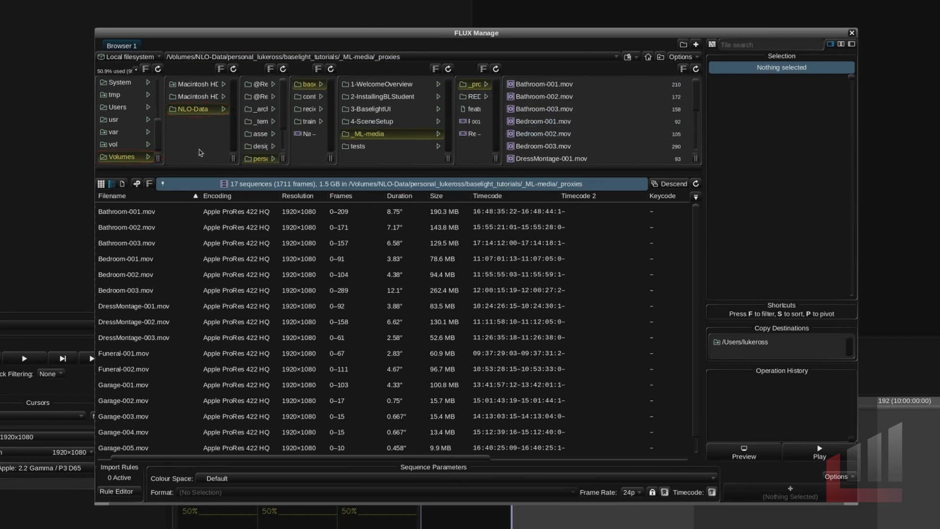
left_click(126, 274)
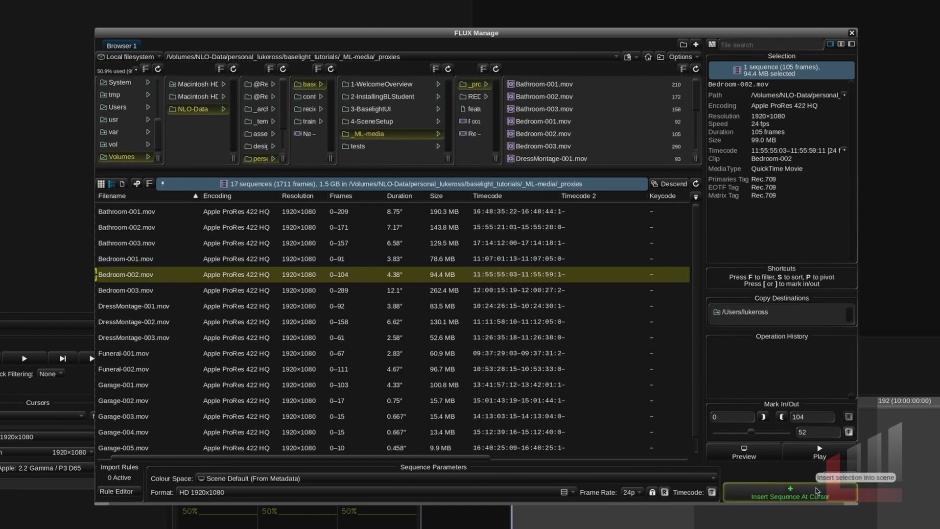
Step: Insert Bedroom-002.mov at the cursor and accept moving the container to /Volumes/NLO-Data
left_click(788, 496)
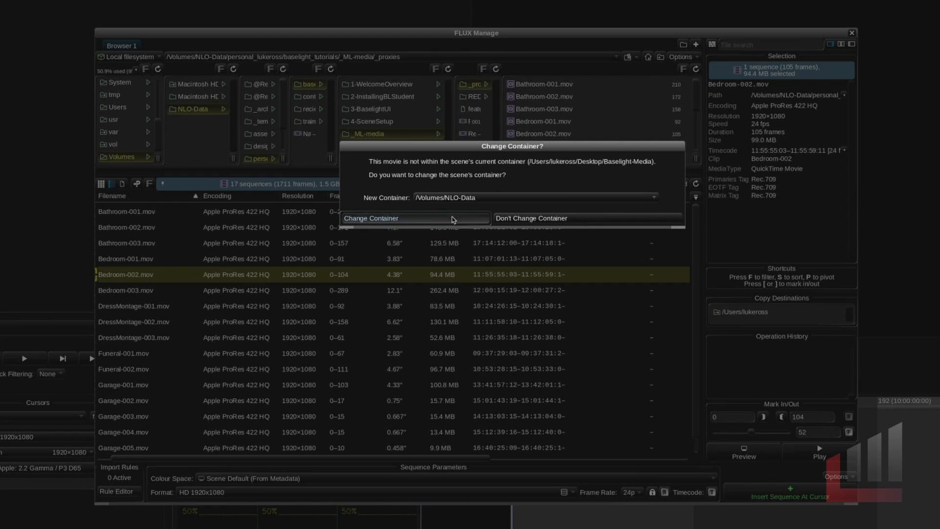
left_click(415, 218)
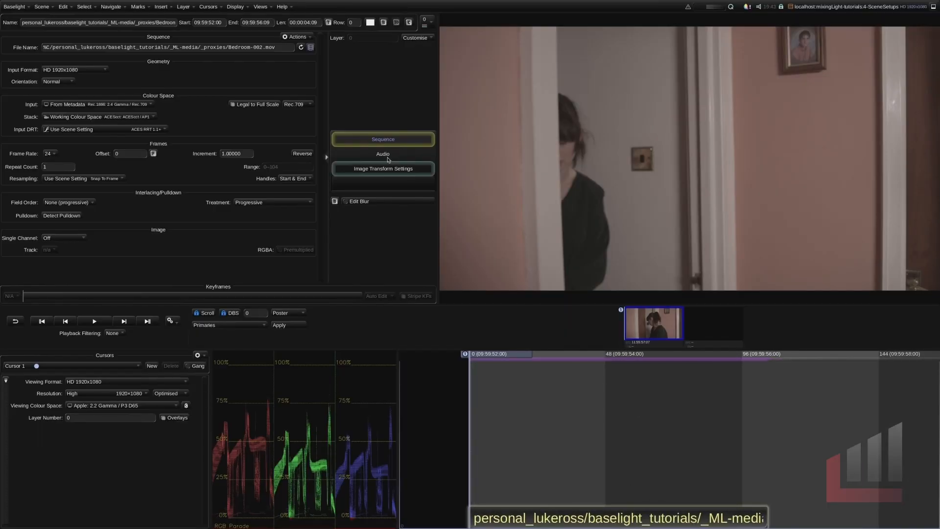
Step: Reopen Scene Settings and check the /Volumes/NLO-Data container against the clip's %C path
left_click(259, 7)
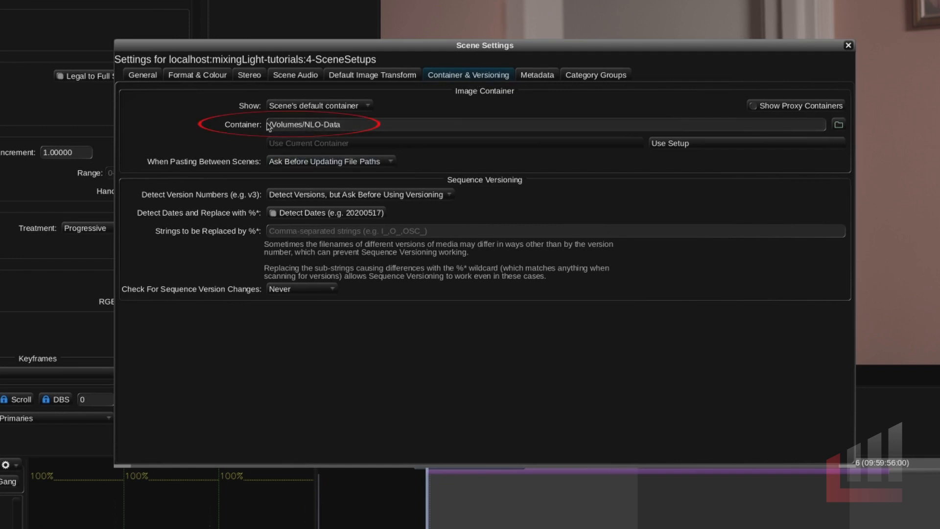
double_click(311, 124)
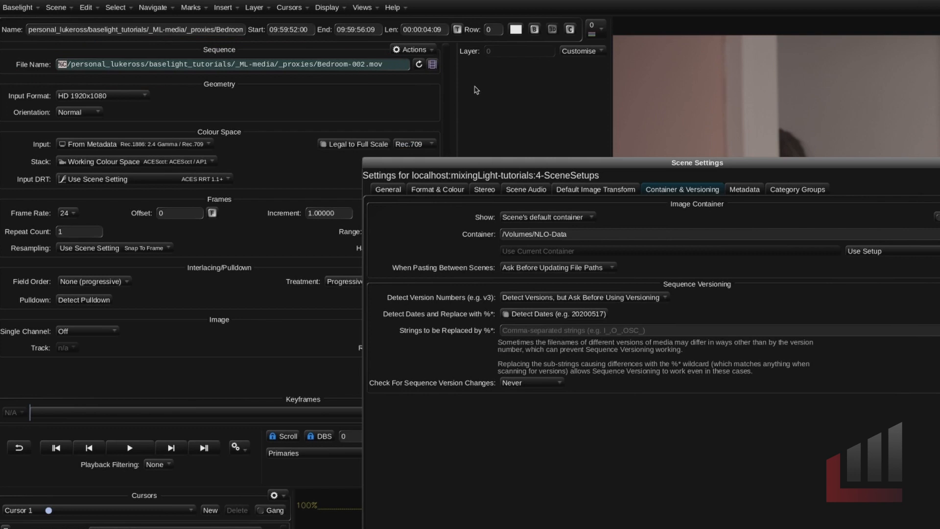
mouse_move(488, 82)
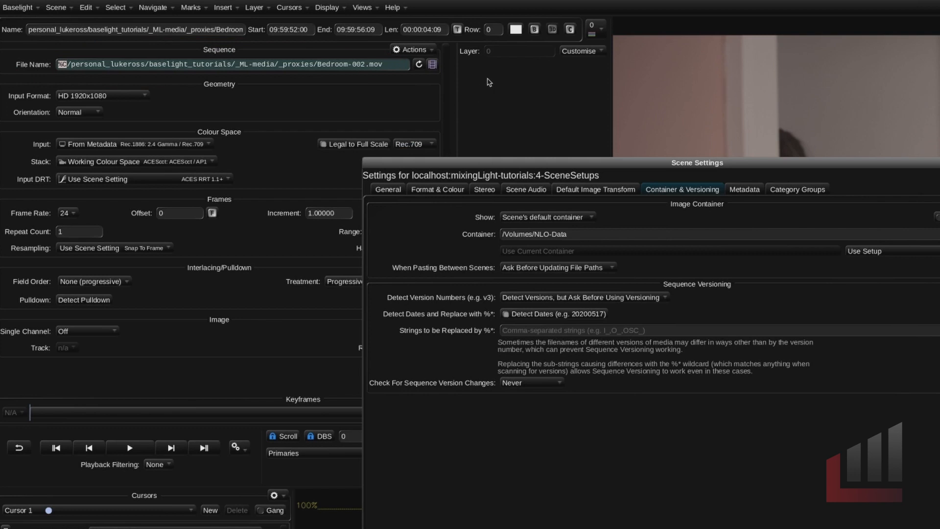
mouse_move(664, 240)
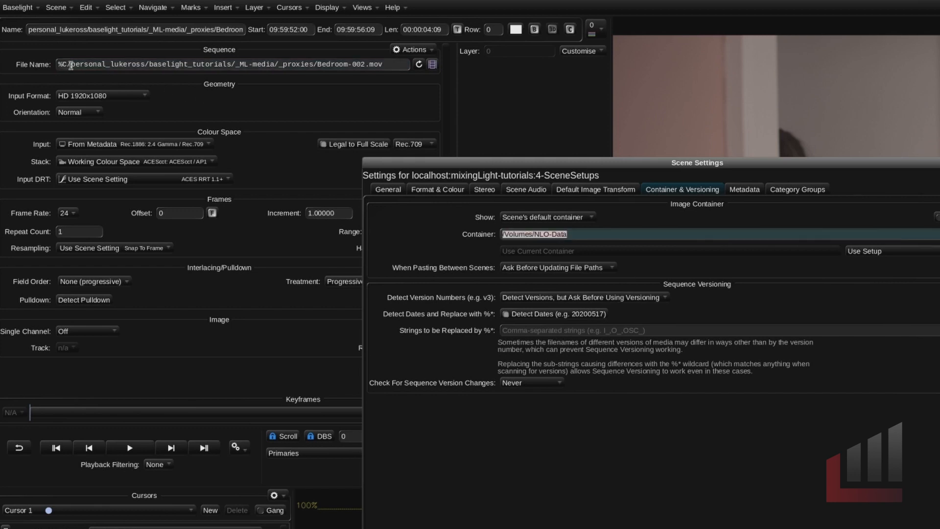
left_click(552, 234)
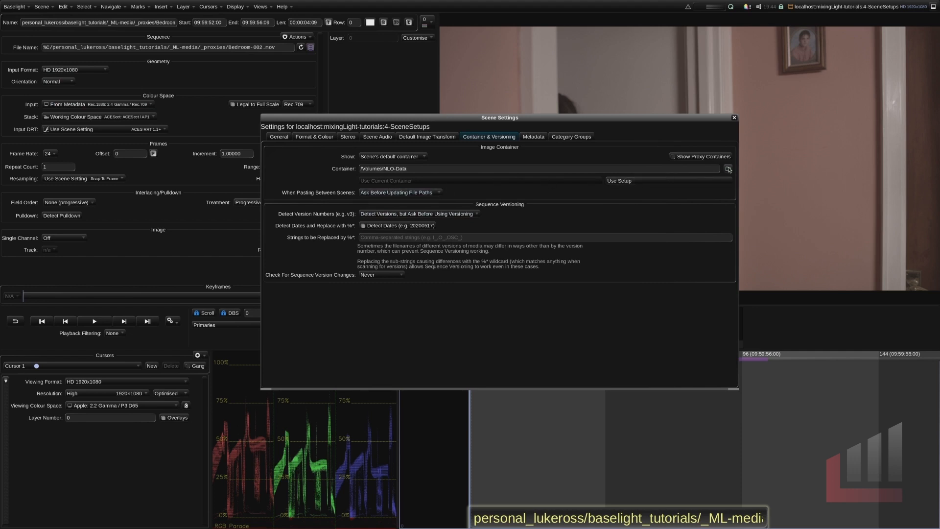
Step: Change the image container to the Users folder and check the clip's File Name under /Users
left_click(728, 168)
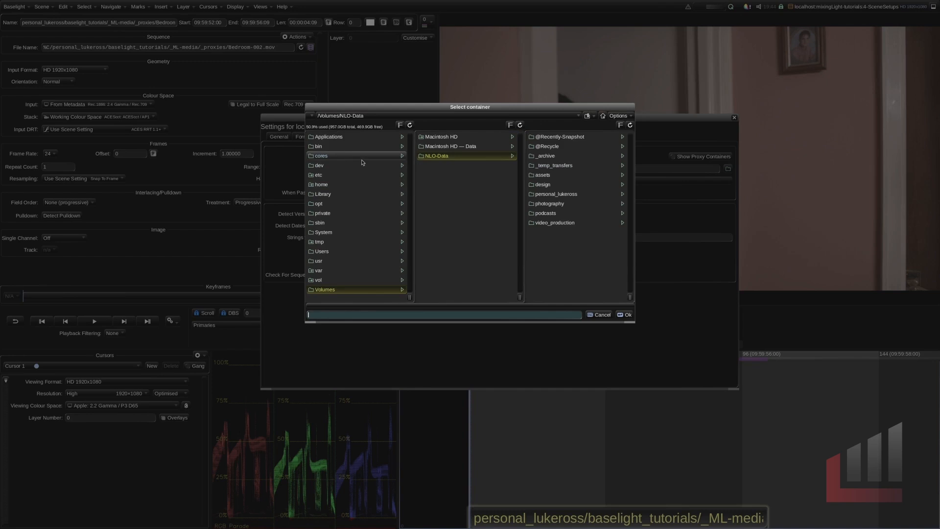
left_click(322, 251)
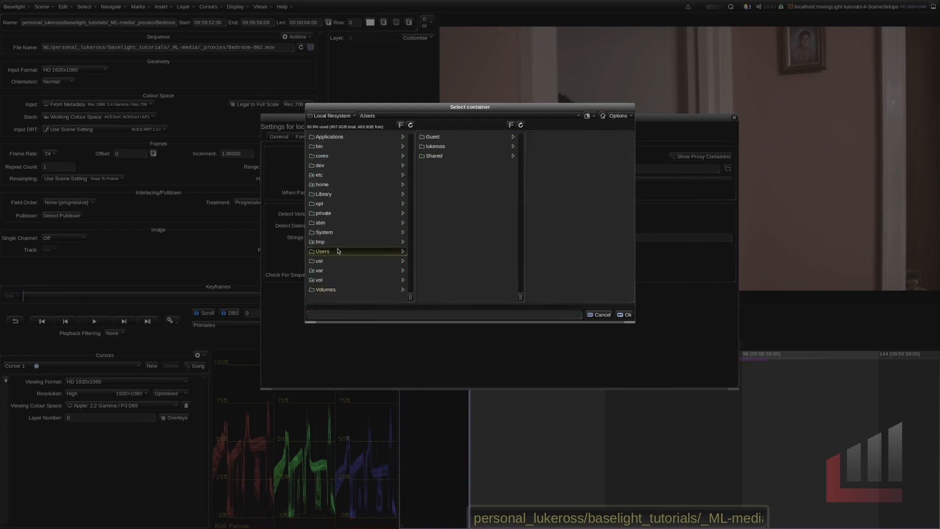
left_click(624, 314)
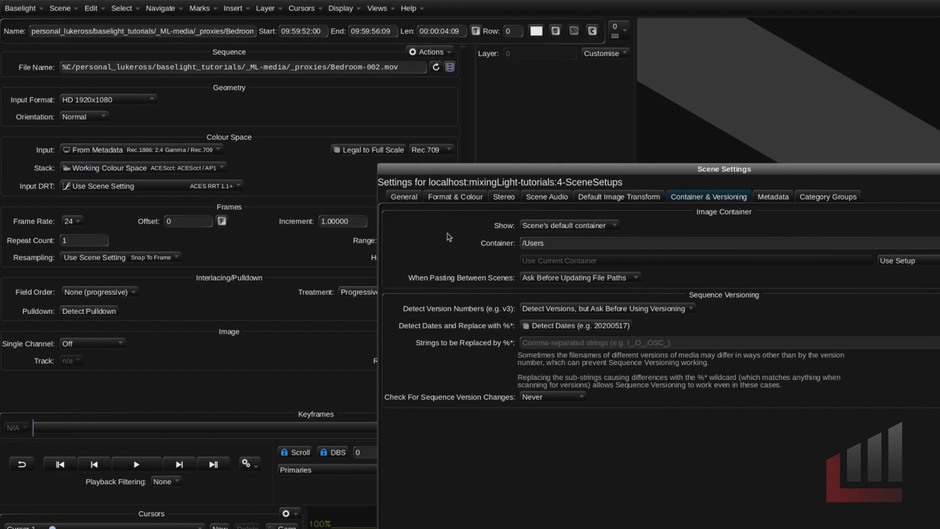
left_click(542, 243)
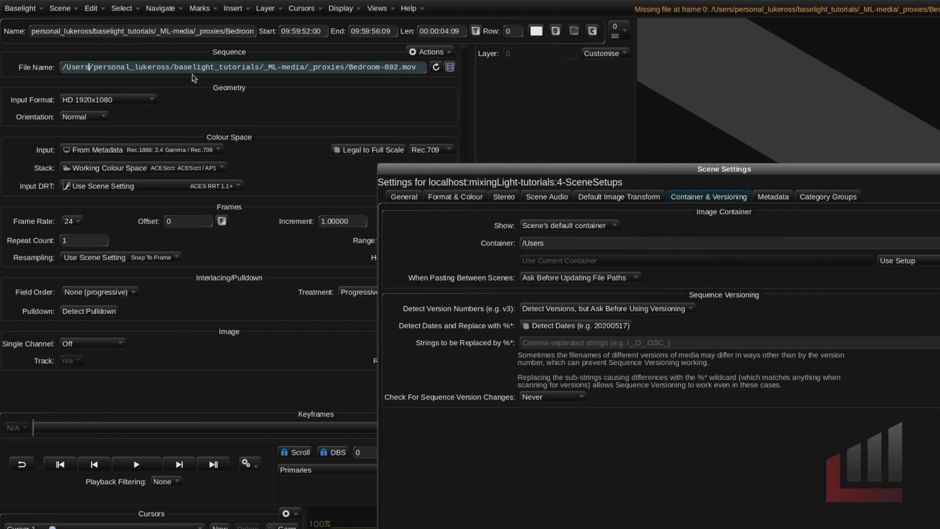
mouse_move(166, 86)
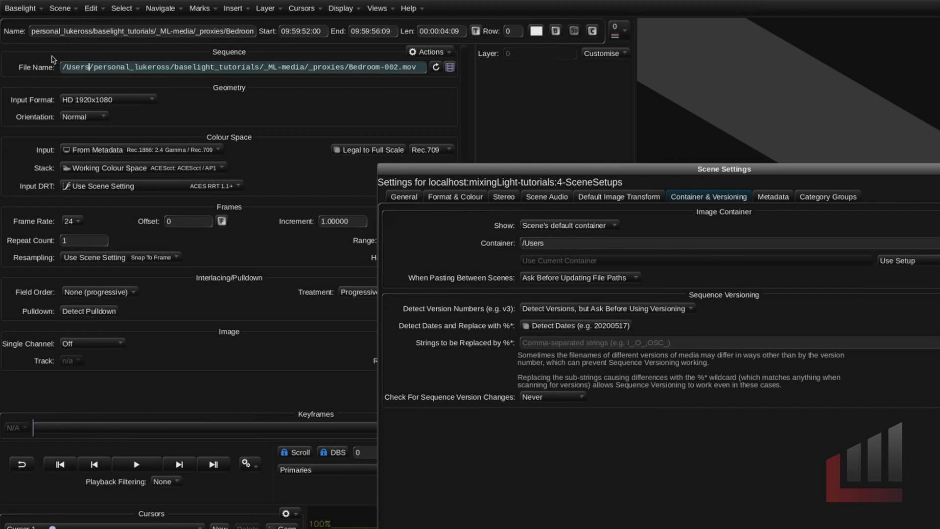
mouse_move(560, 271)
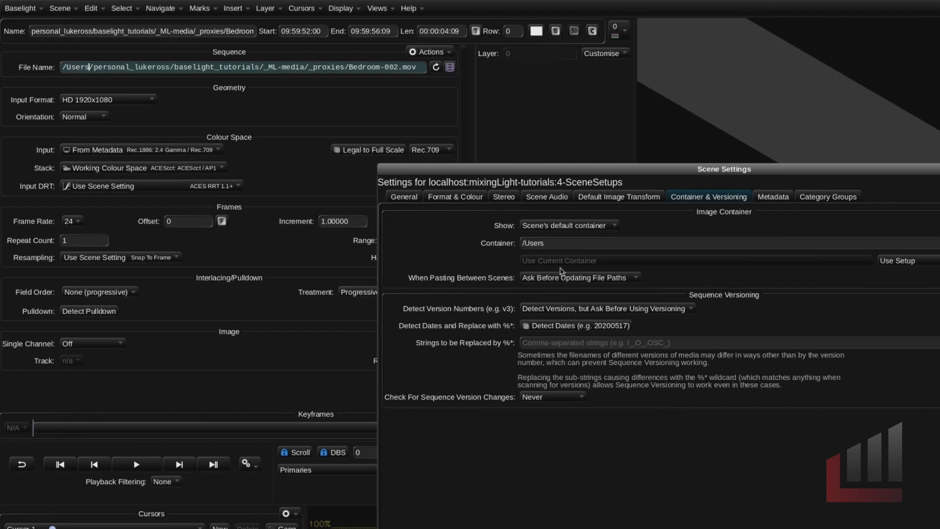
mouse_move(568, 266)
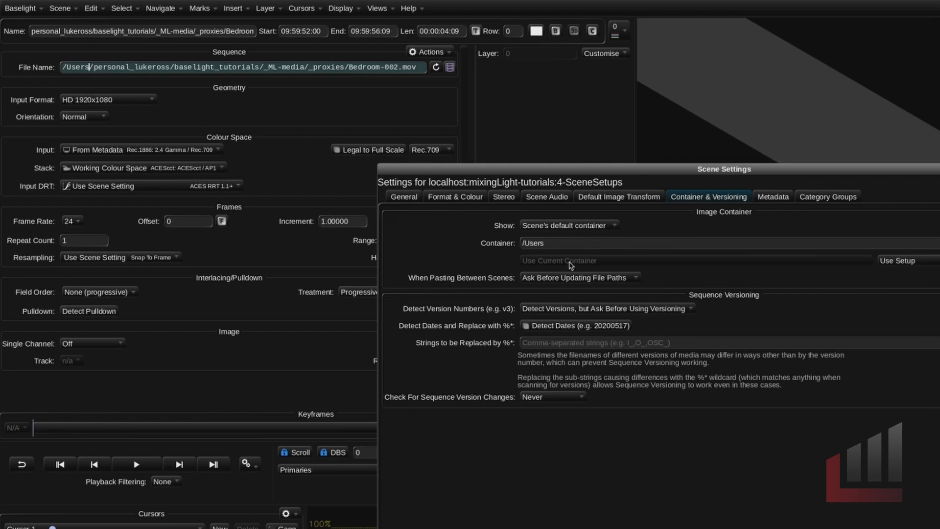
mouse_move(507, 210)
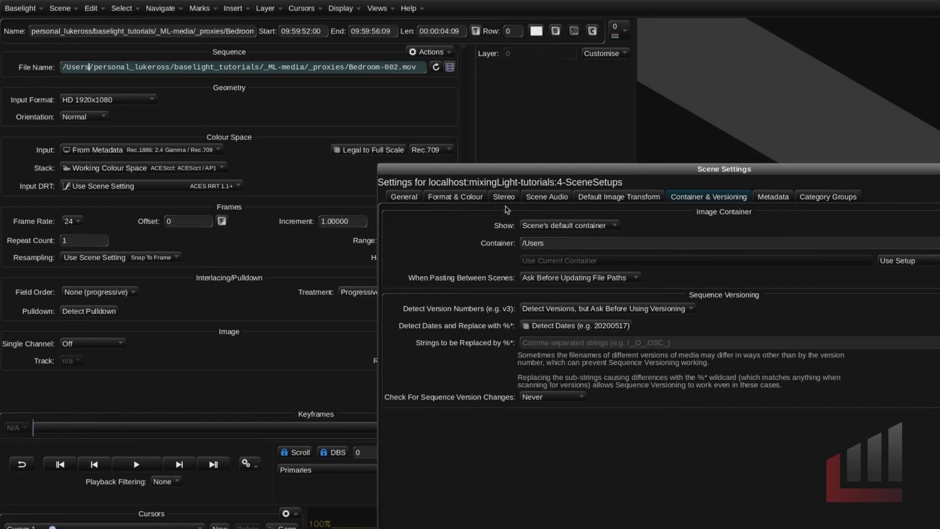
double_click(75, 66)
type("%C")
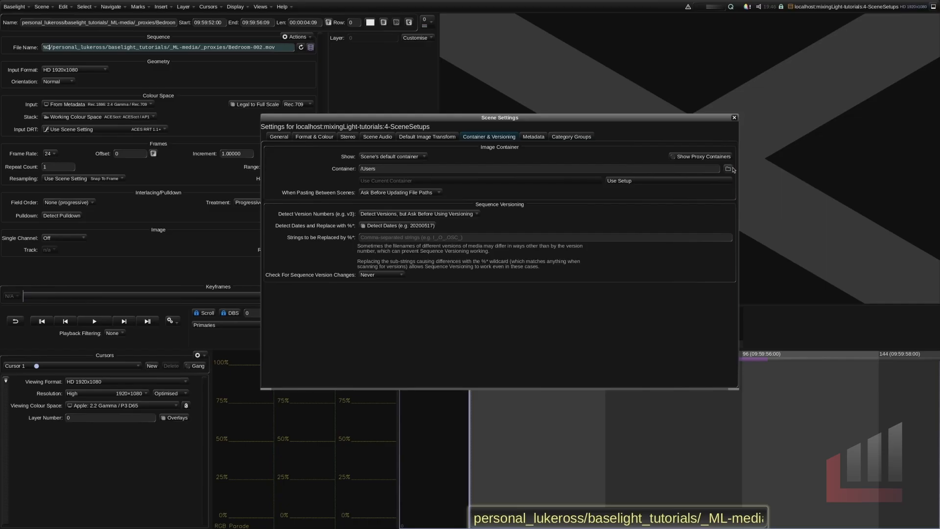
Step: Set the image container back to Volumes > NLO-Data and close Scene Settings
left_click(728, 169)
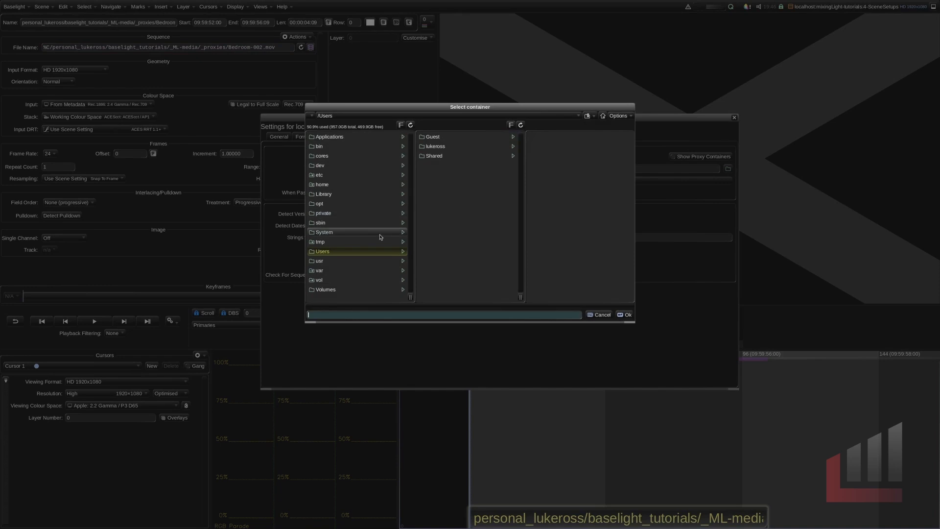
left_click(325, 289)
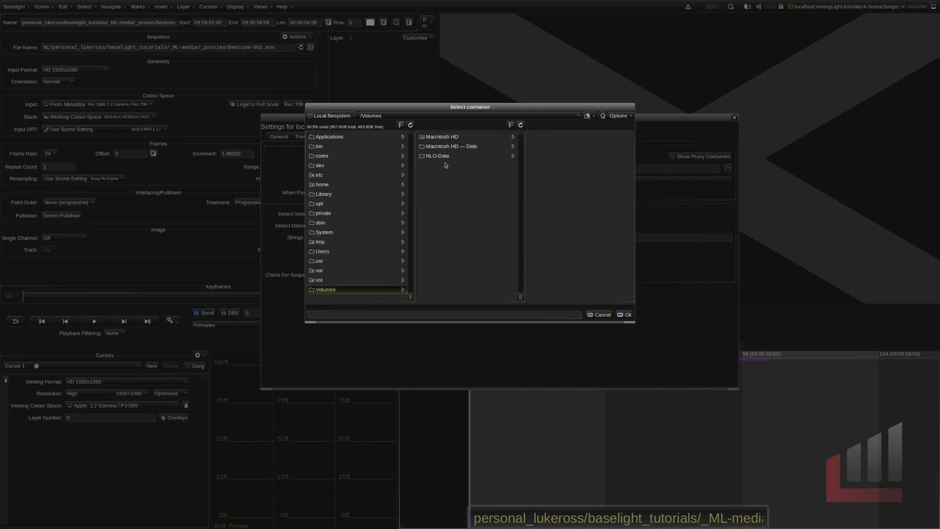
left_click(437, 155)
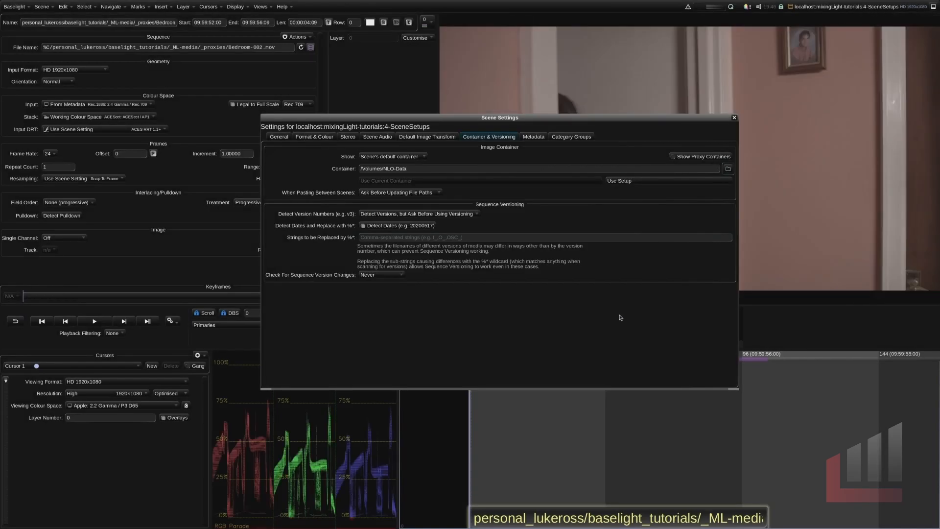
mouse_move(734, 125)
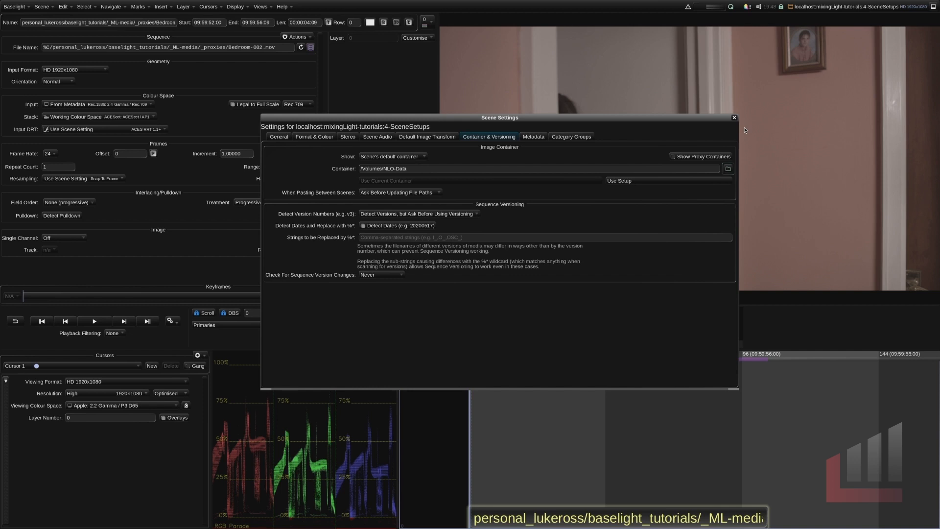
mouse_move(745, 126)
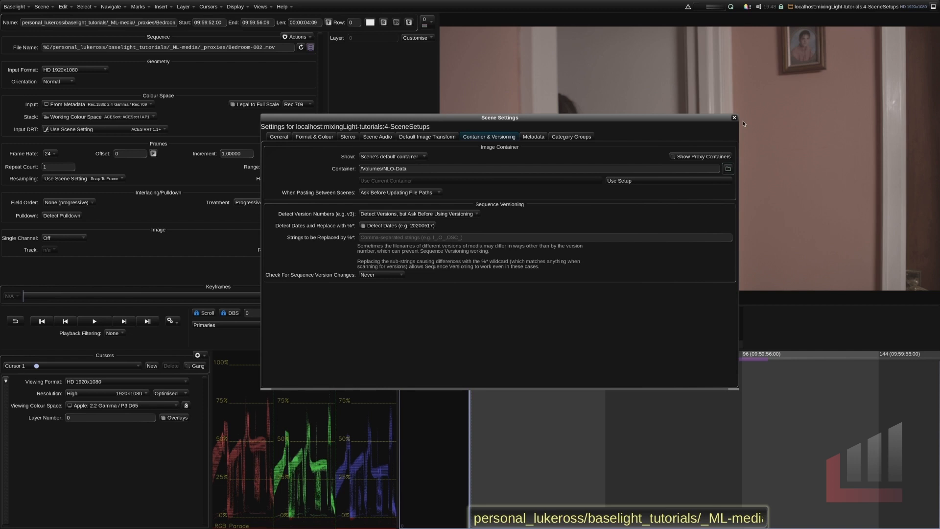
left_click(734, 117)
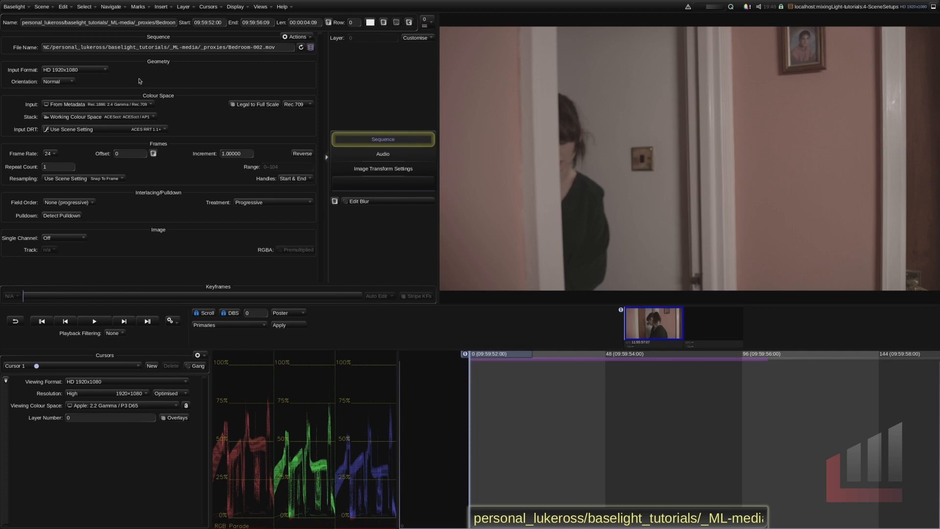
Step: Review the Display and New Scenes setups, including Image Containers & Proxies, then close Setups
left_click(14, 6)
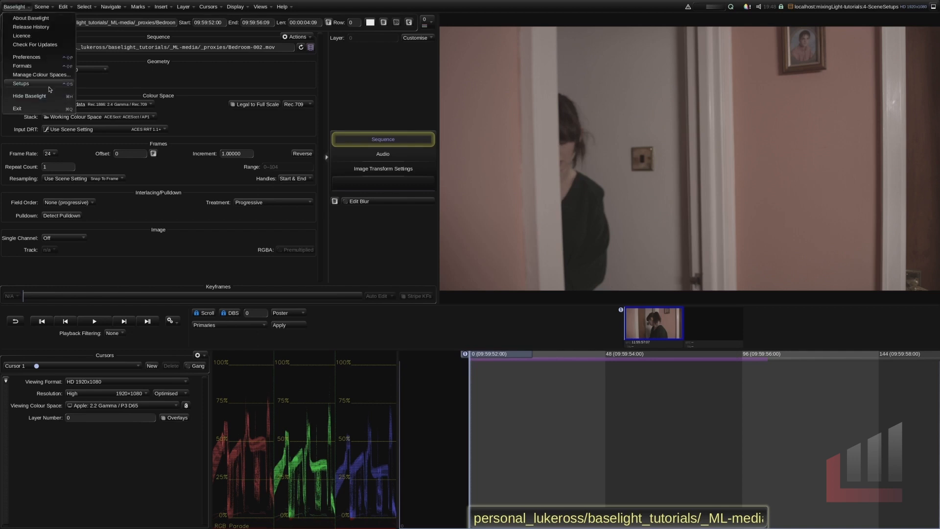
left_click(21, 83)
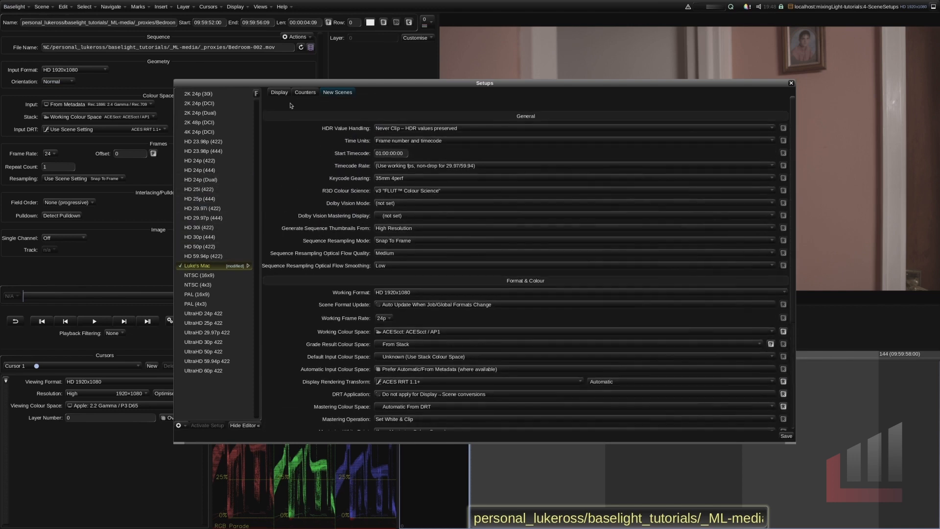
left_click(278, 91)
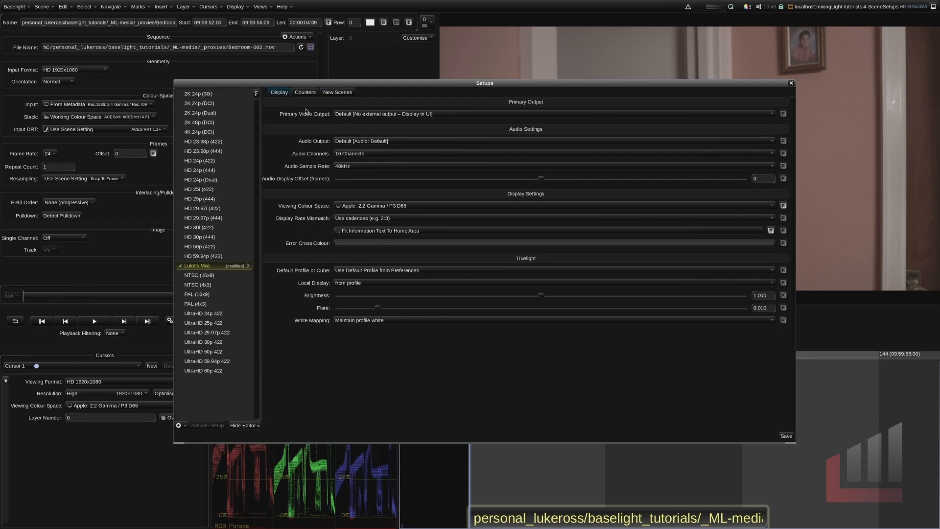
left_click(337, 91)
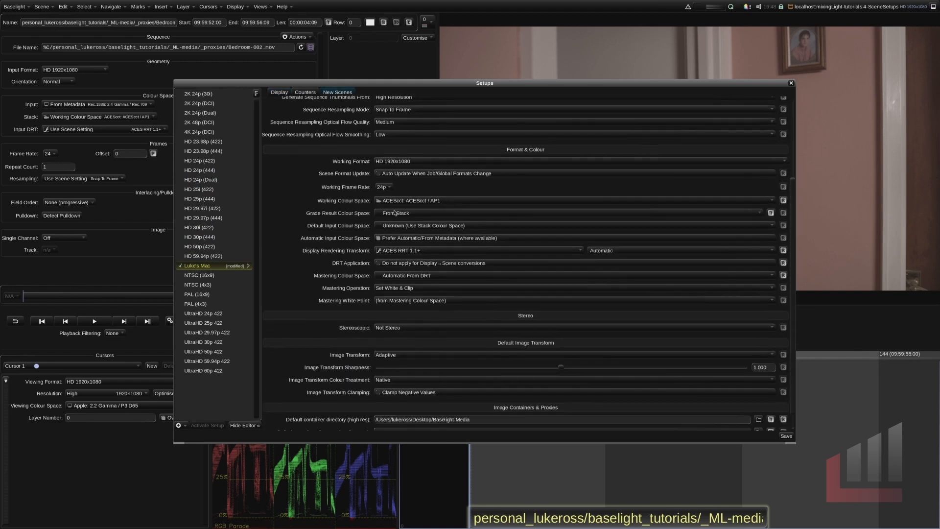
scroll("down", 3)
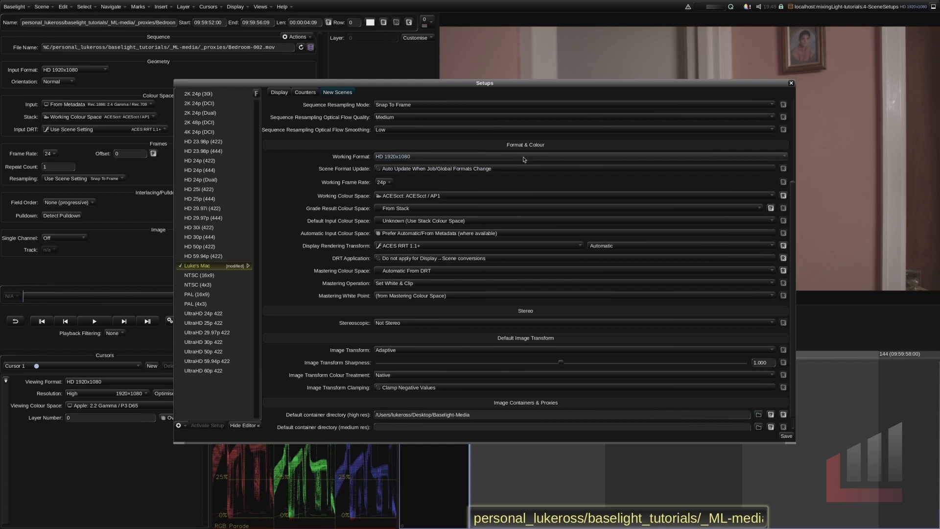
left_click(790, 83)
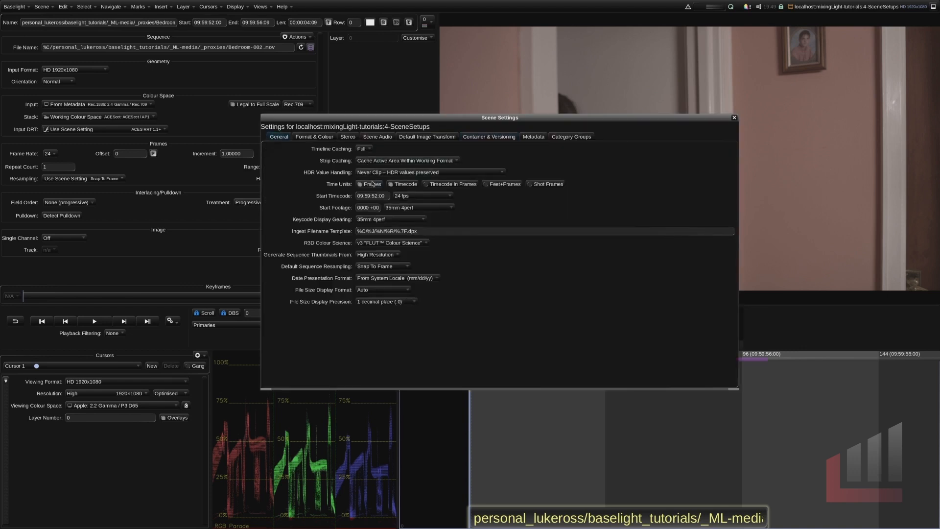
Step: Review the Format & Colour, Scene Audio and Container & Versioning tabs, then close Scene Settings
left_click(313, 136)
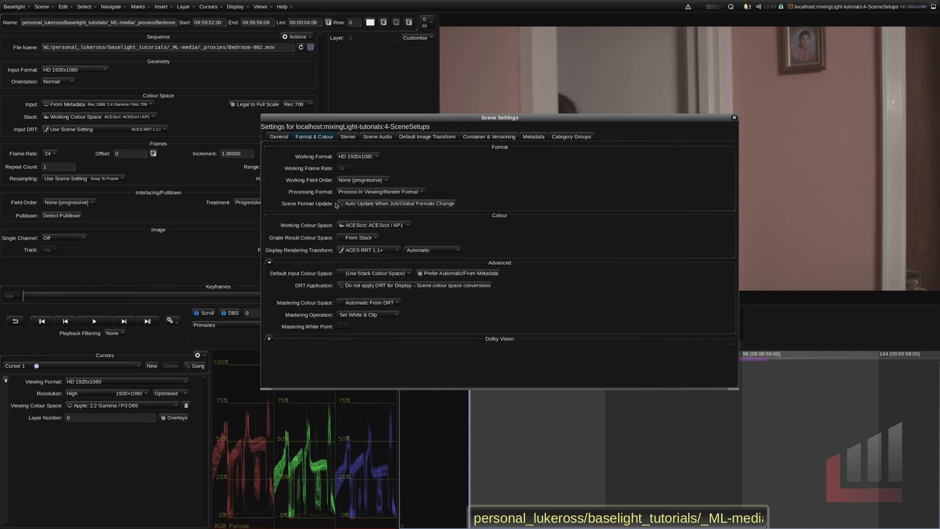
left_click(377, 136)
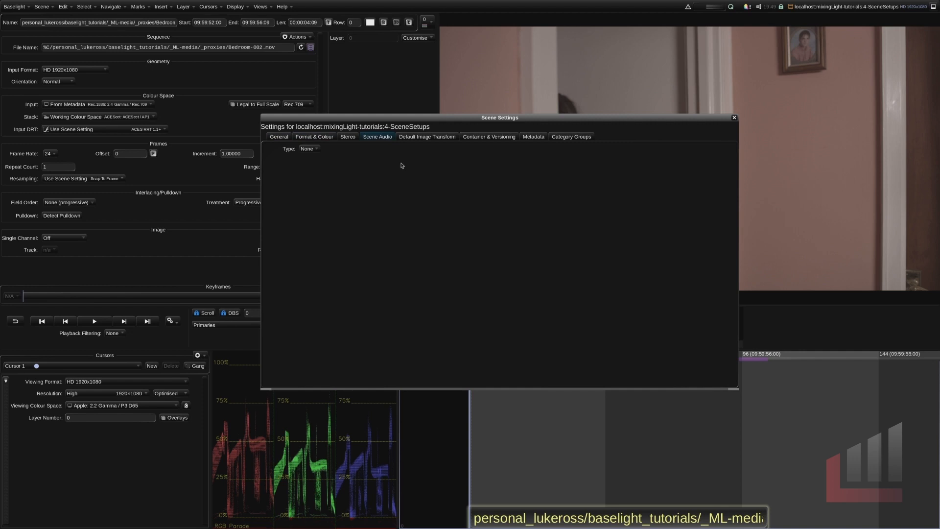
left_click(488, 136)
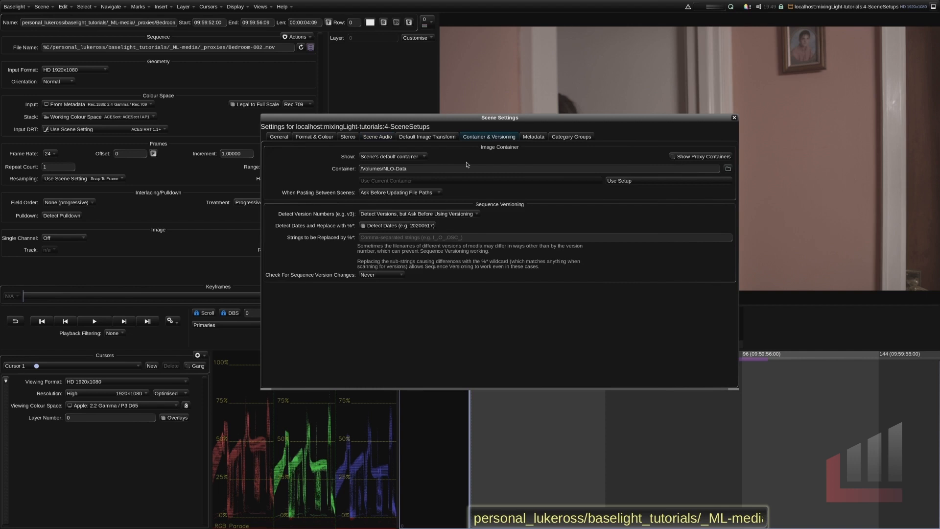
left_click(733, 117)
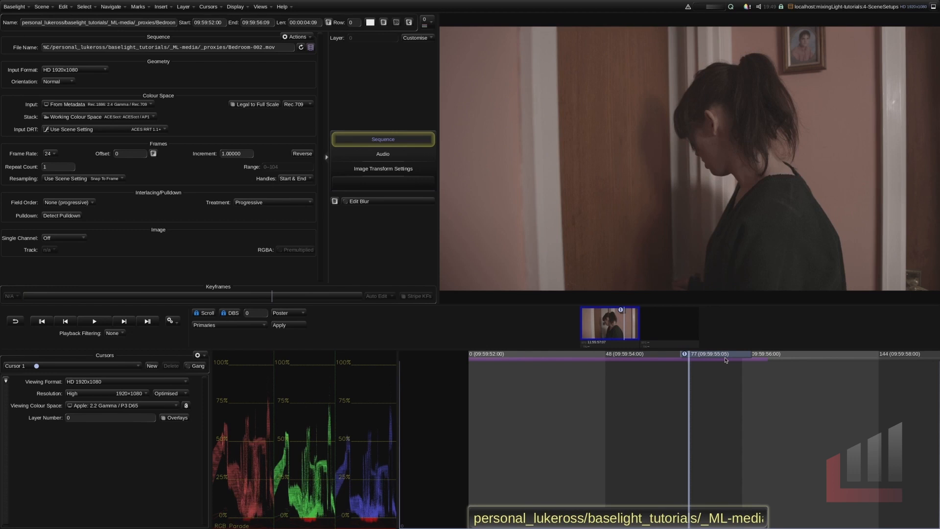